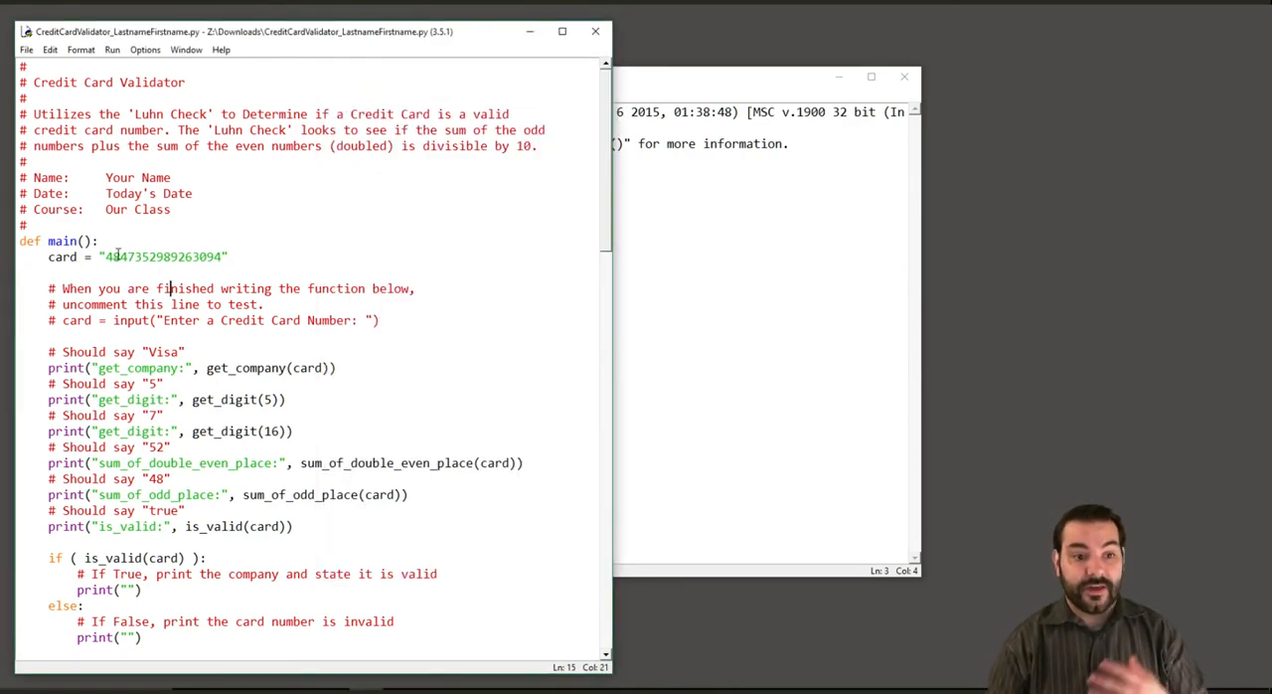
Step: Copy the card assignment line into the shell, run it, and echo card's stored string
triple_click(139, 256)
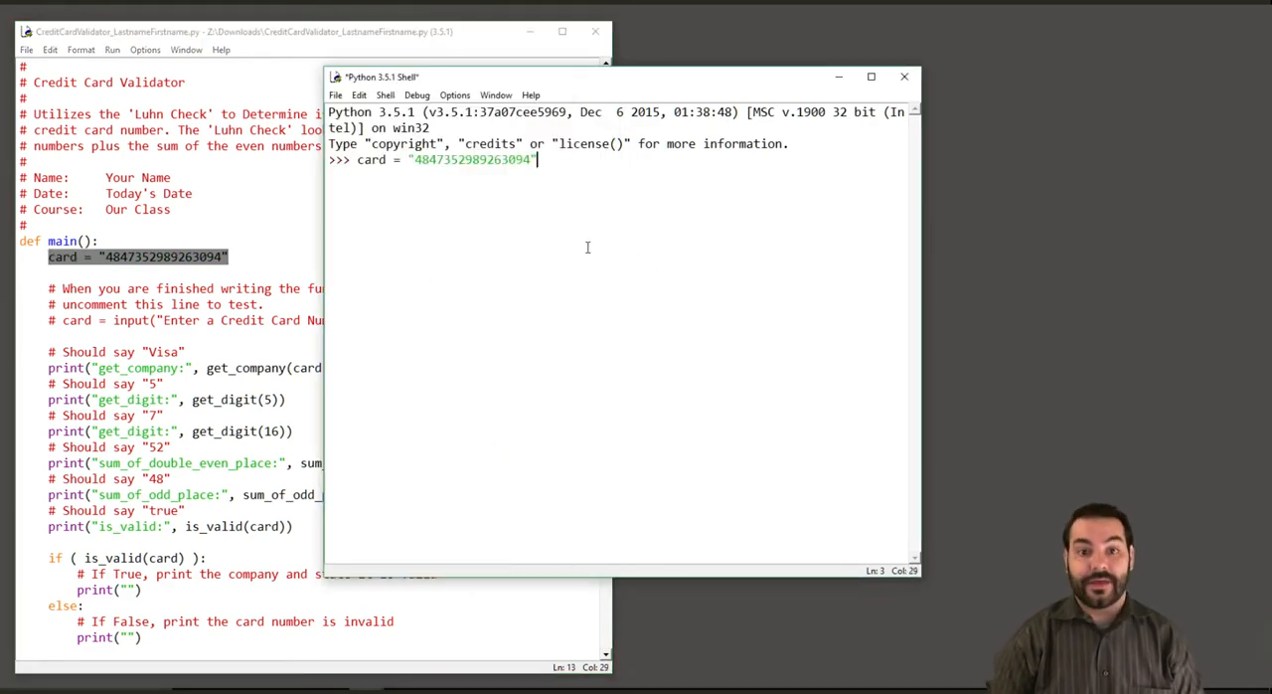
key("Return")
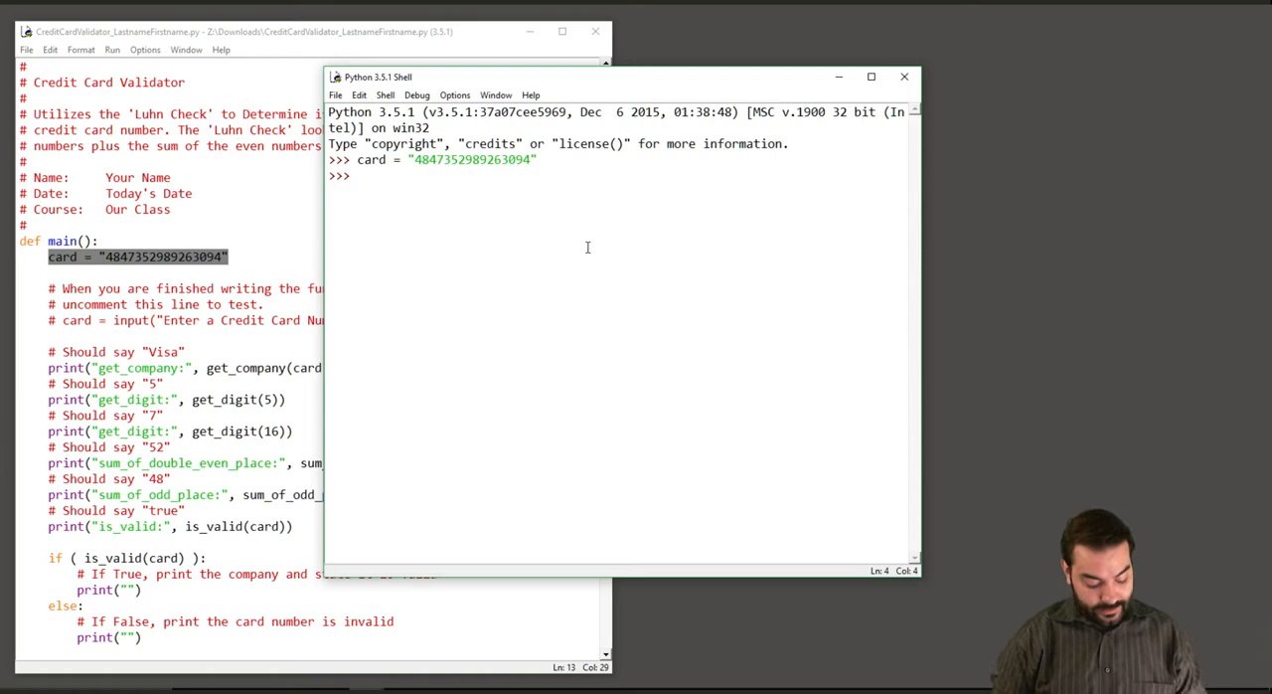
key("Return")
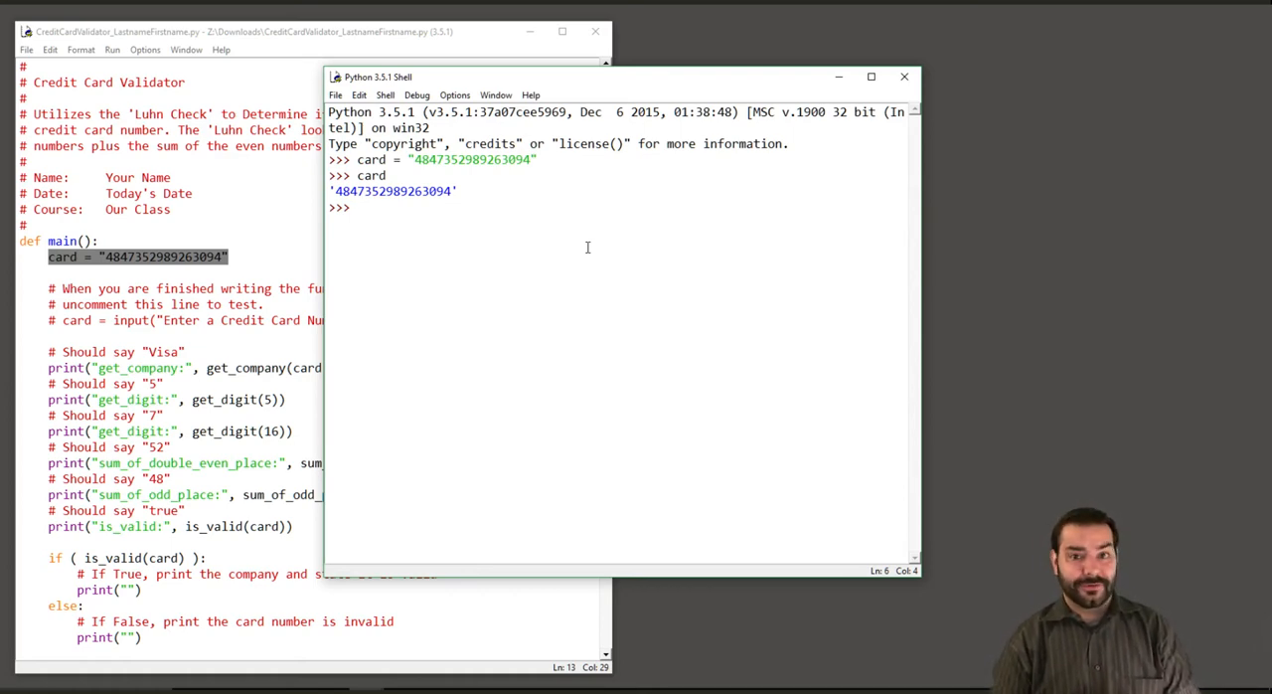
Step: Evaluate card[0] in the shell, which returns '4'
type("card")
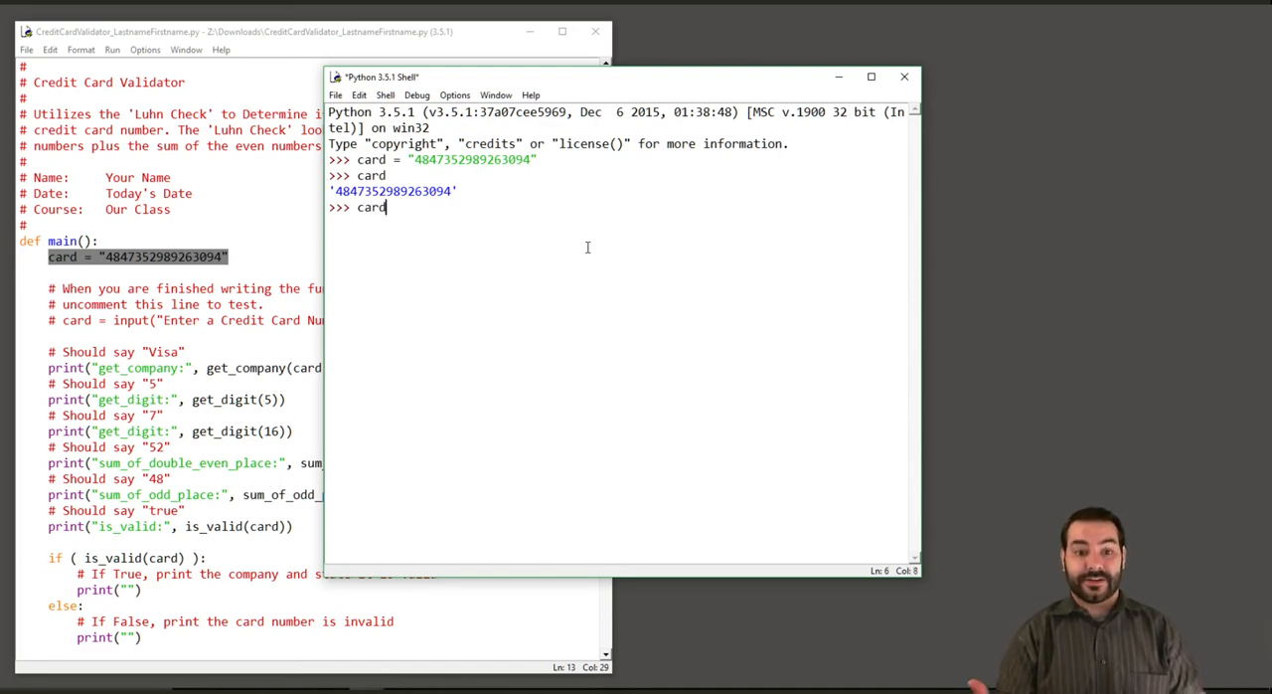
type("[")
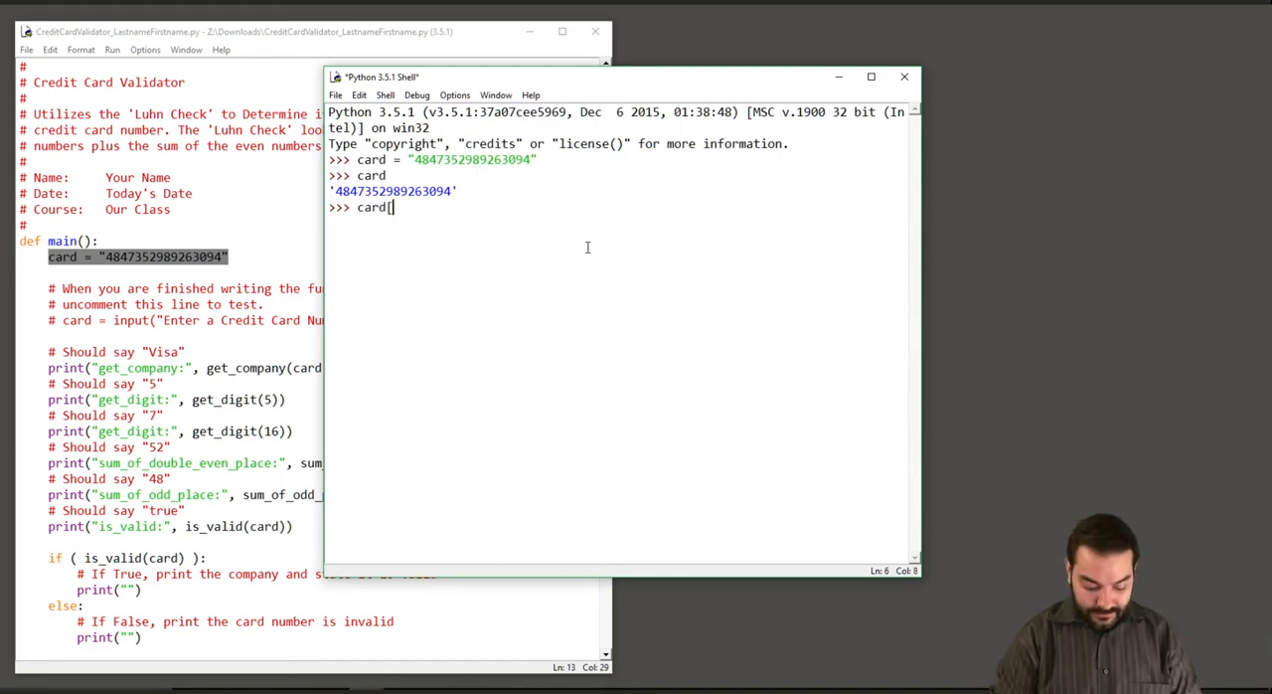
type("[0]")
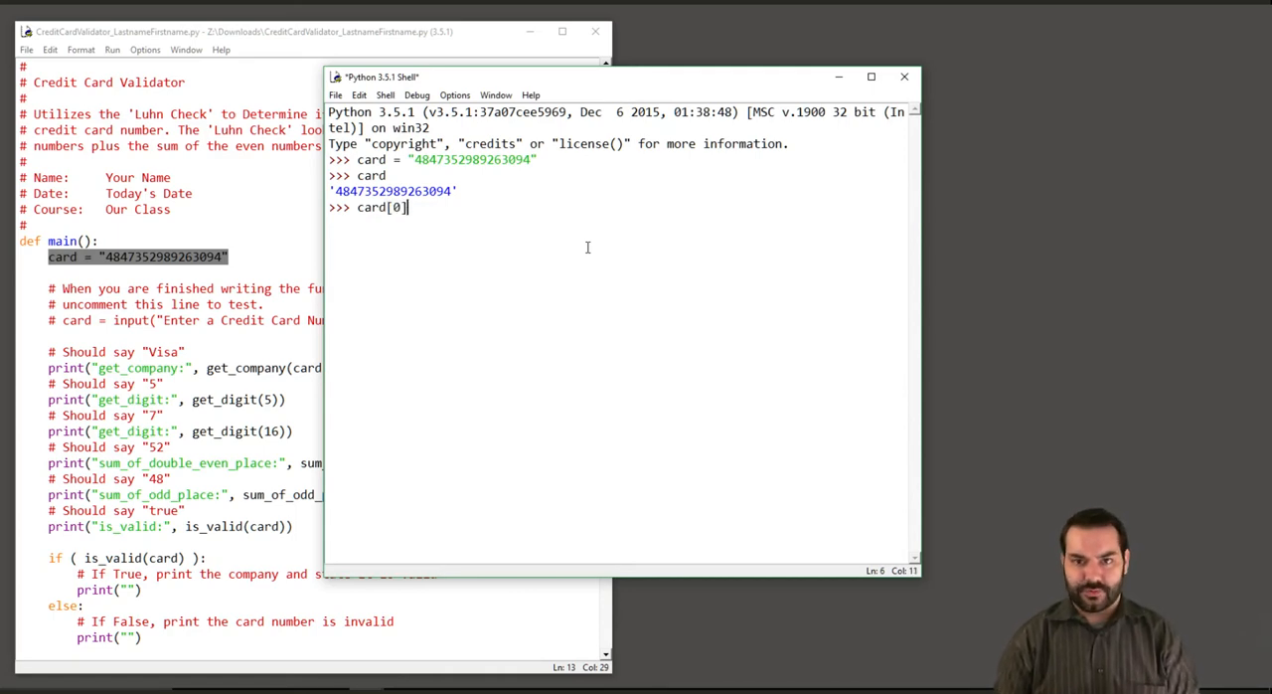
key("Return")
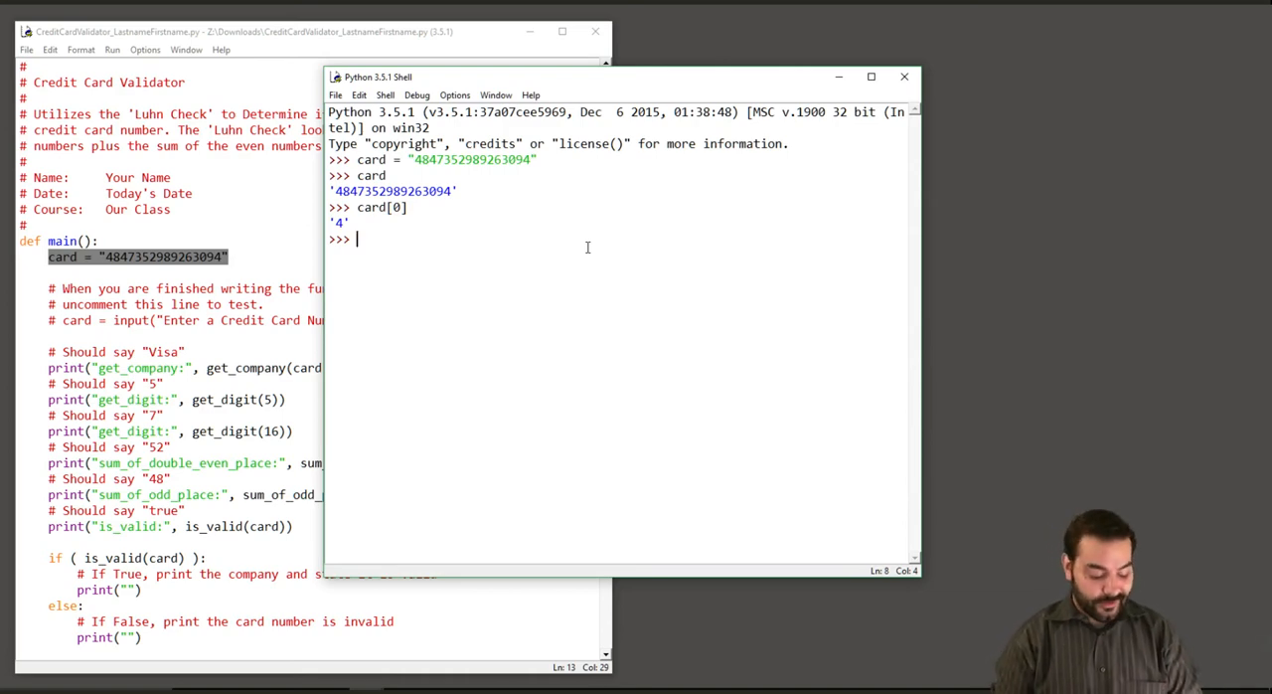
Step: Set index = 15 and evaluate card[index], which also returns '4'
type("while")
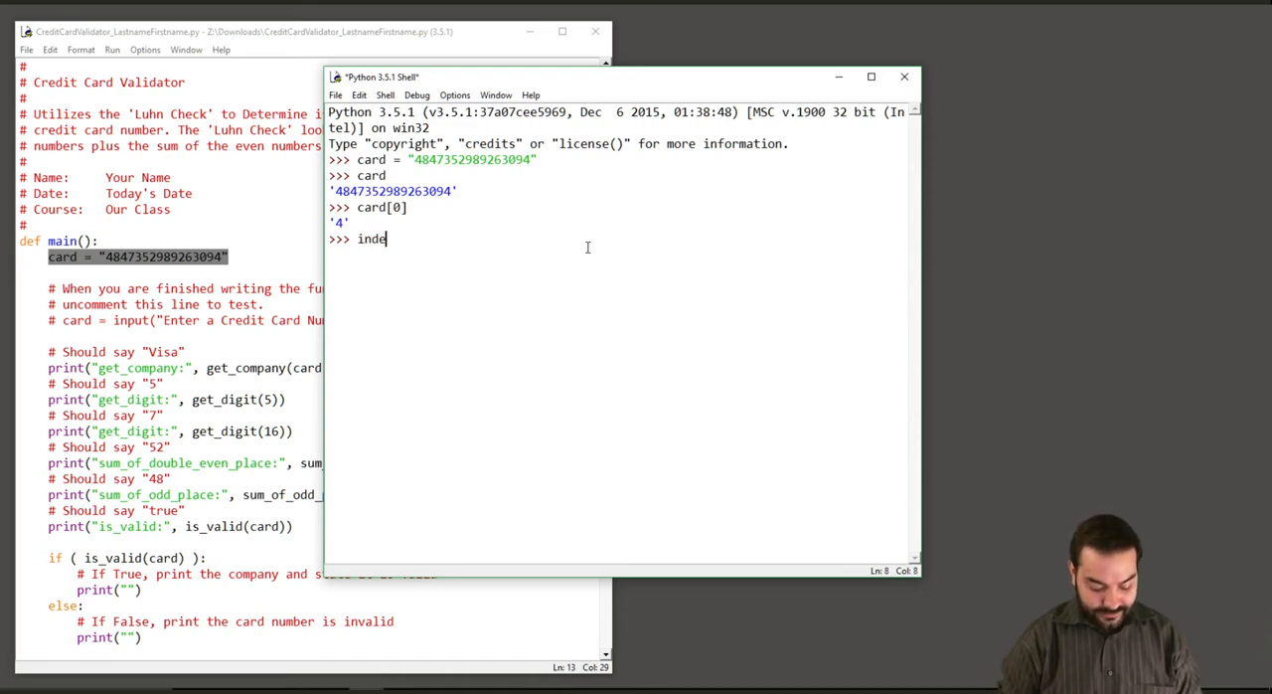
type("x = 15")
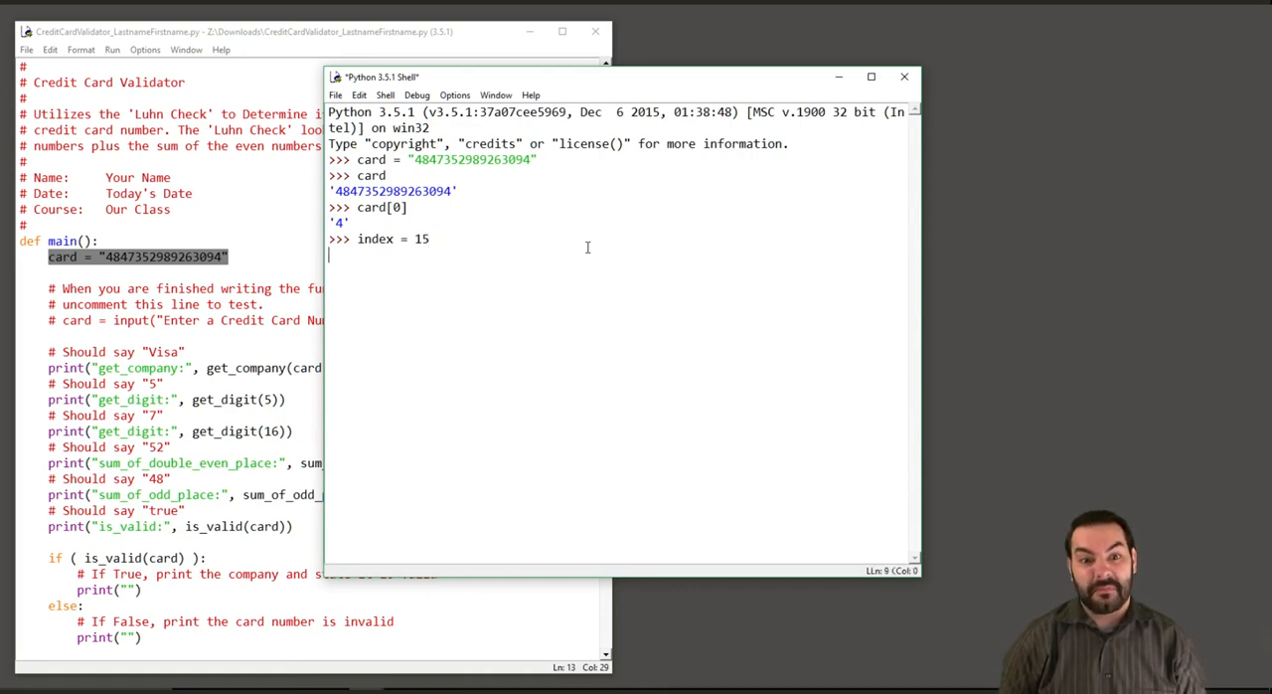
type("card[in")
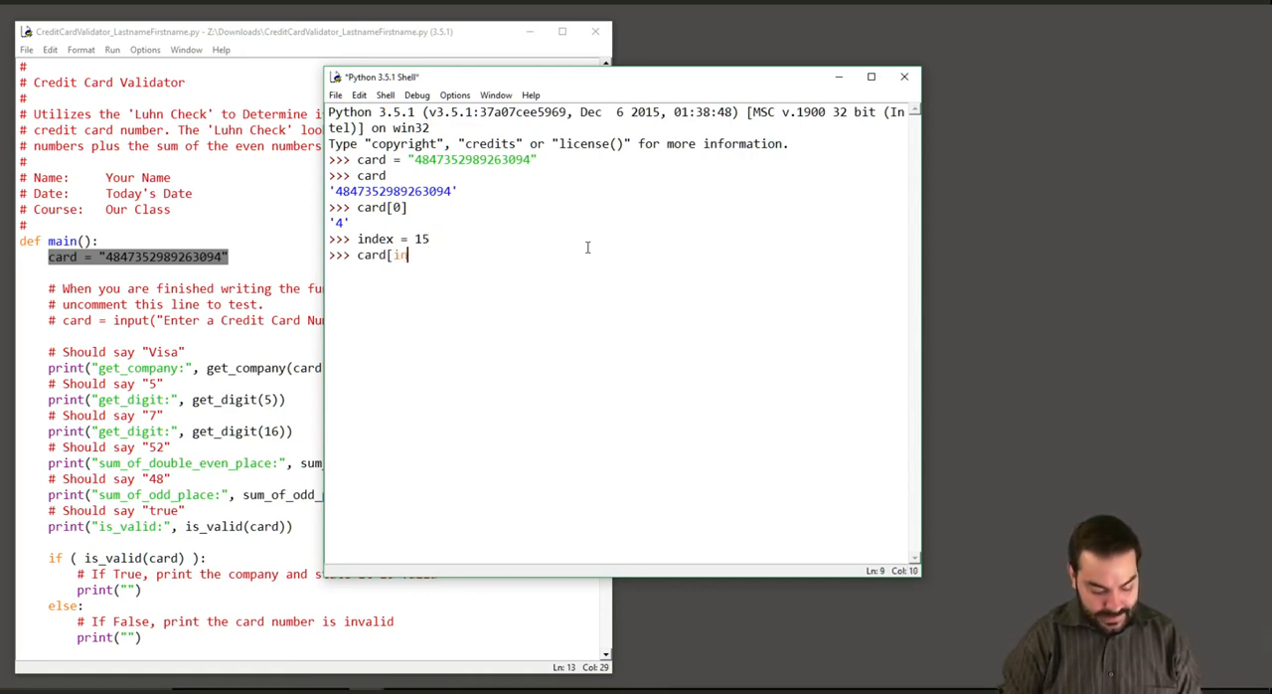
key("Return")
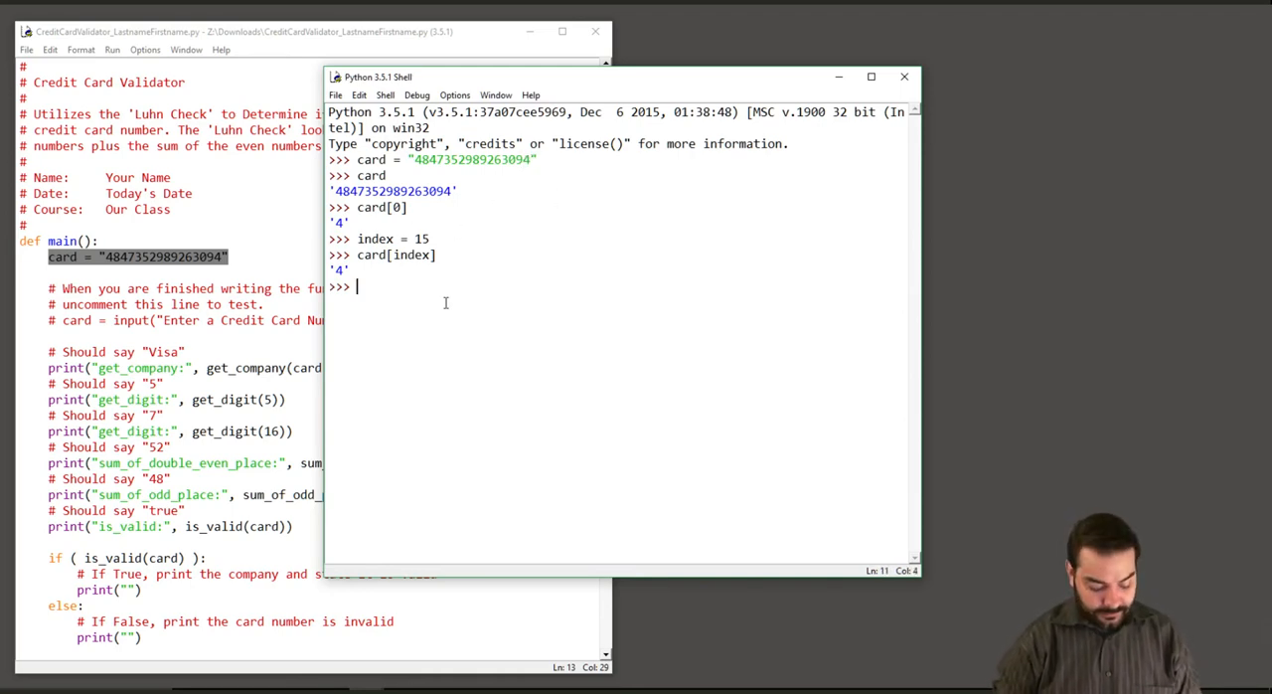
Step: Run a while index > 0 loop printing card[index] and decreasing index by 2 each pass
type("while index >")
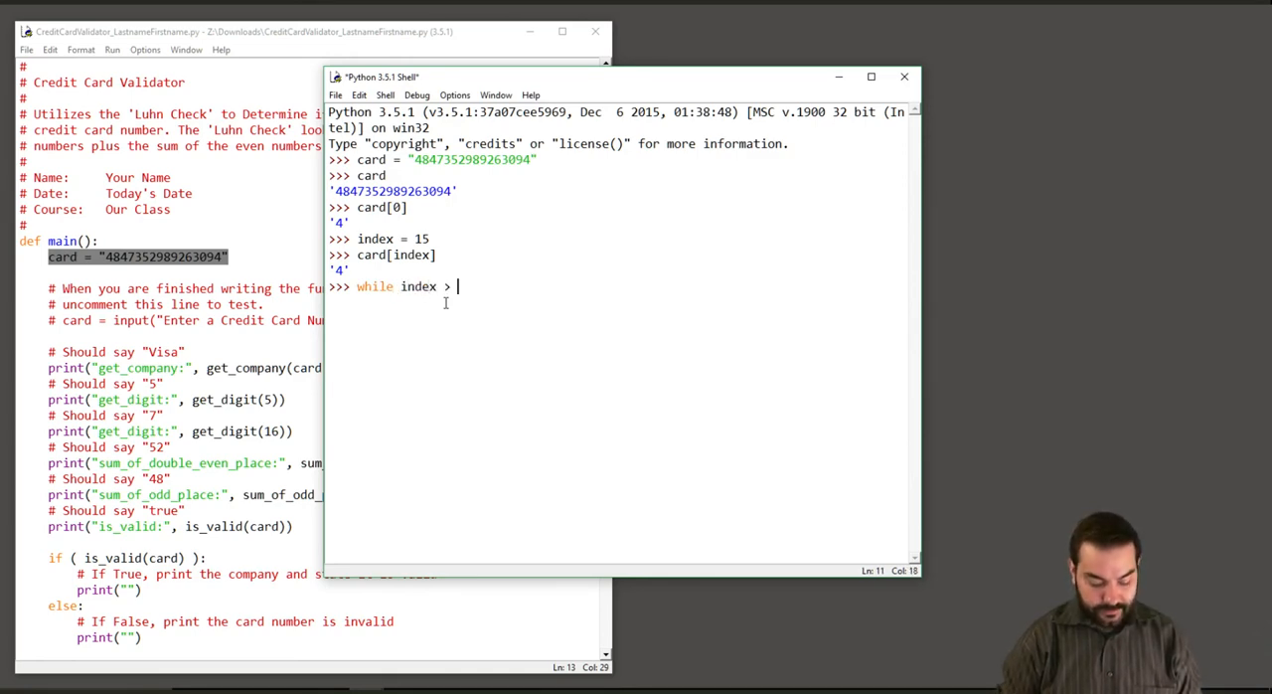
type("0:")
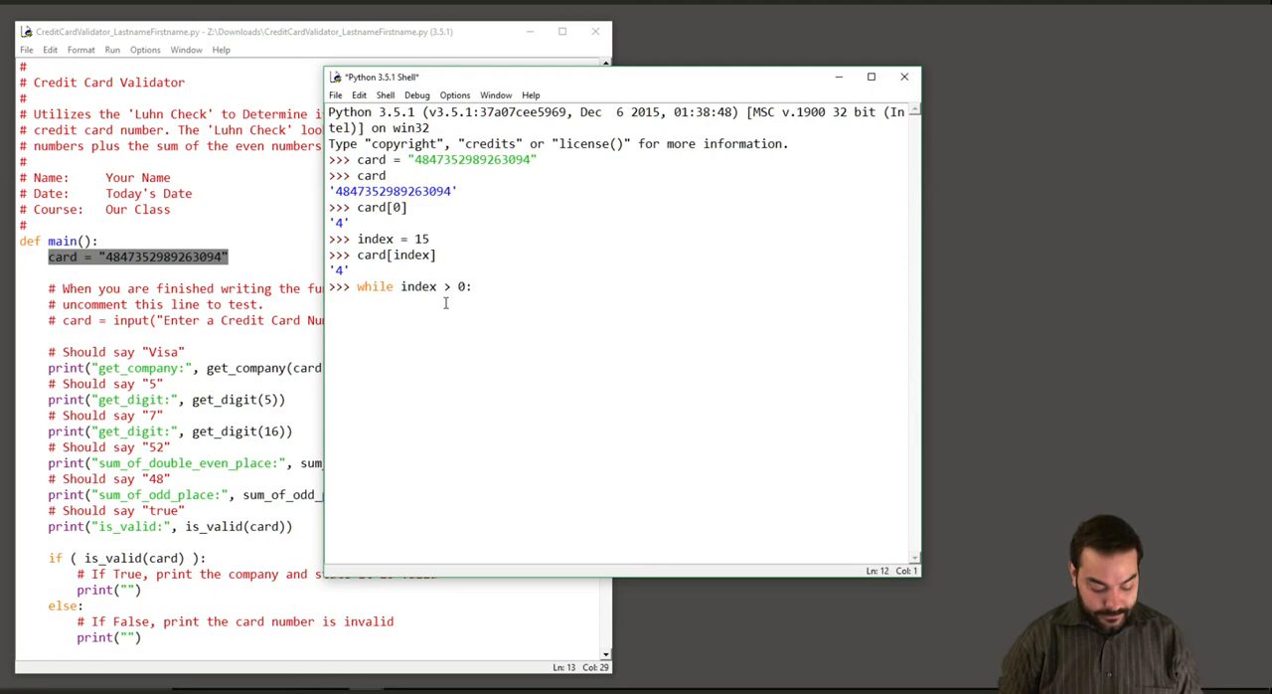
type("print(")
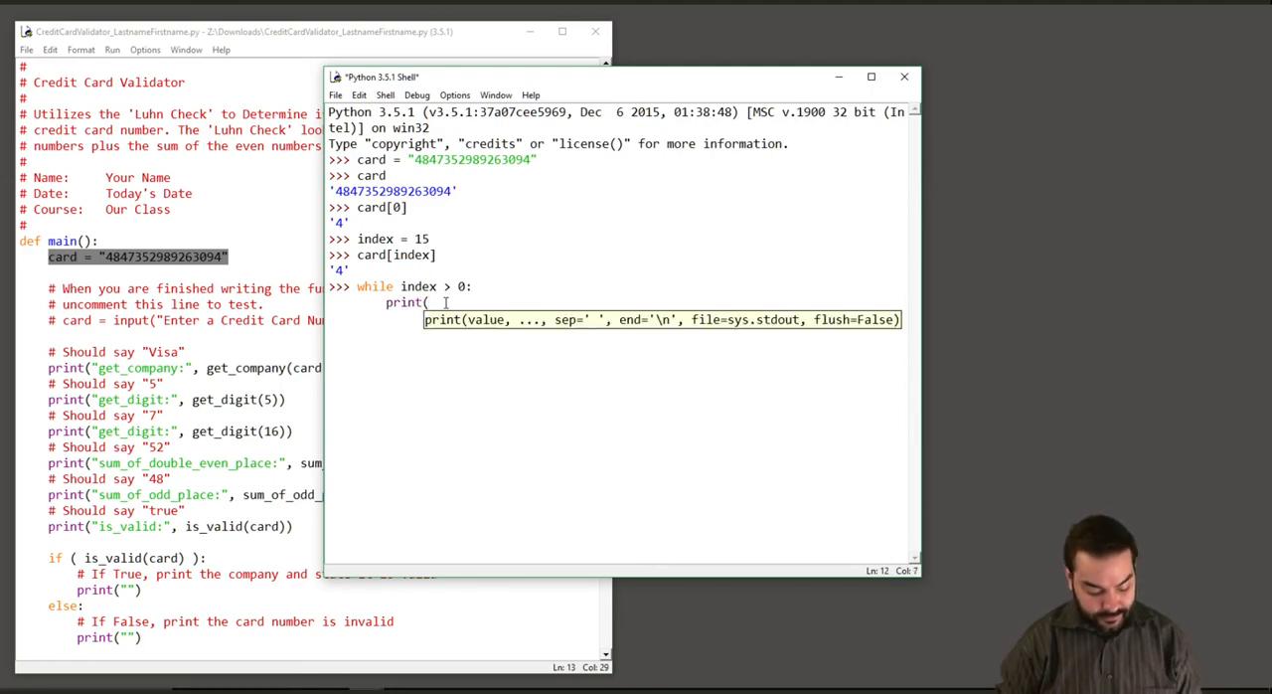
type("card[in")
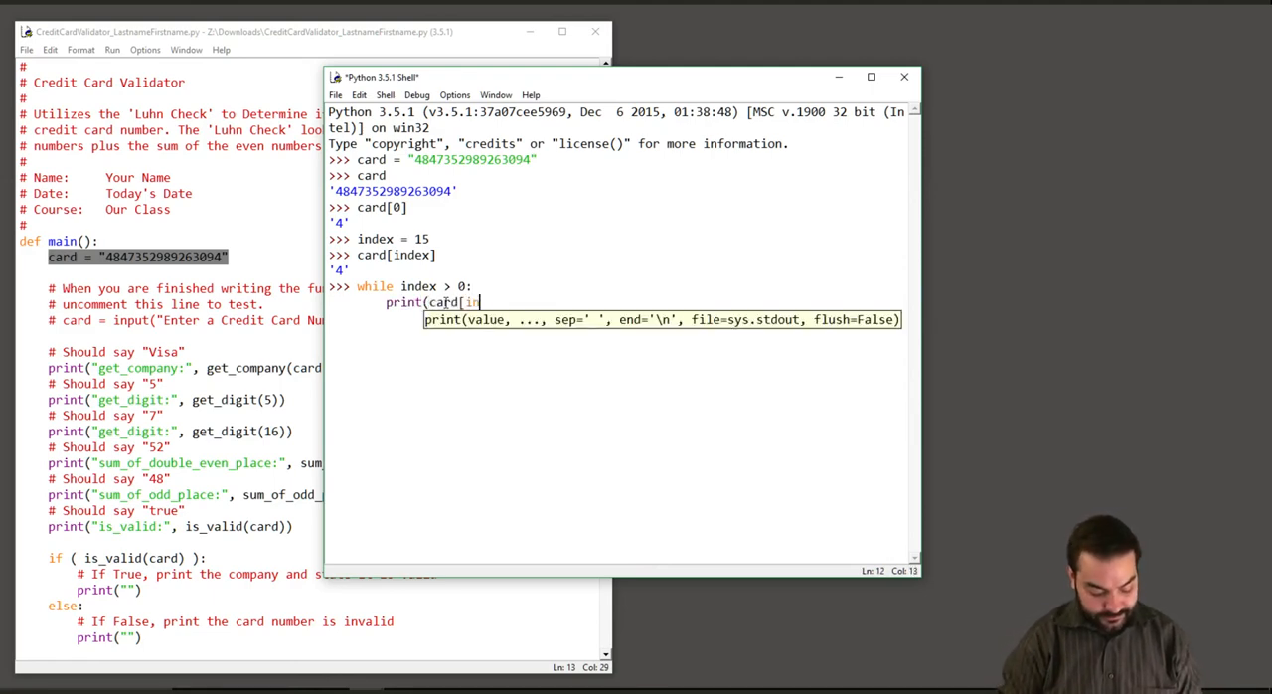
key("Return")
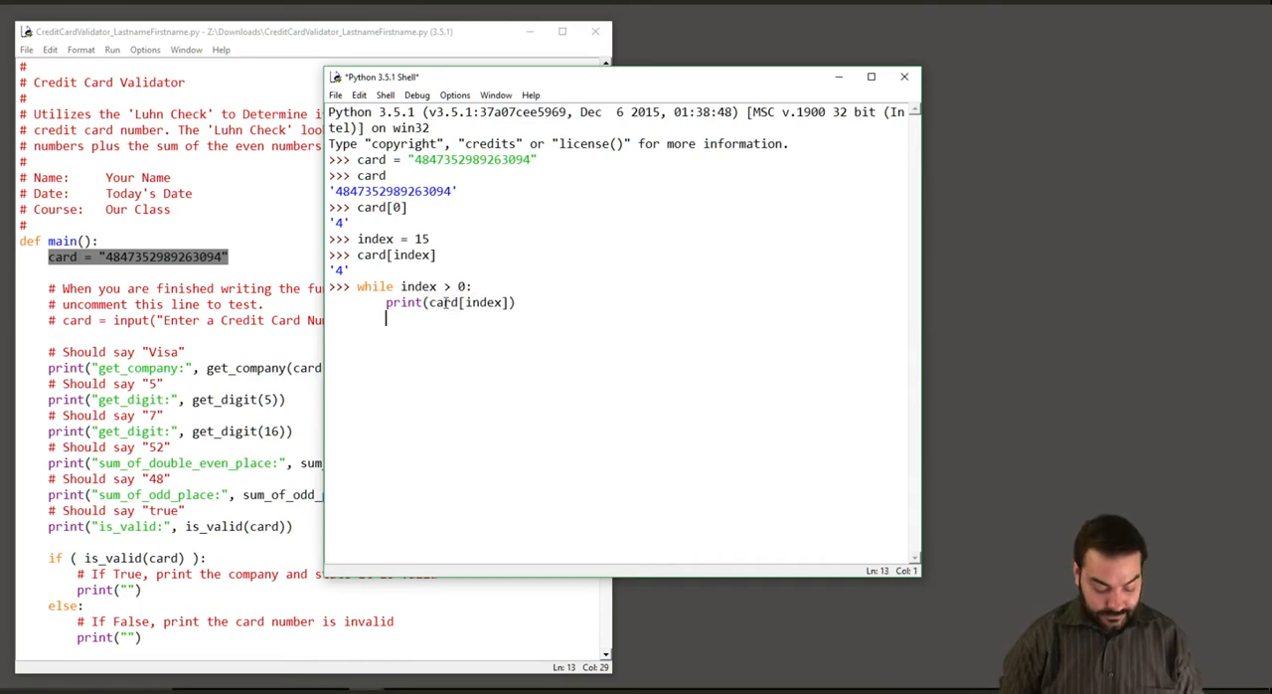
type("index")
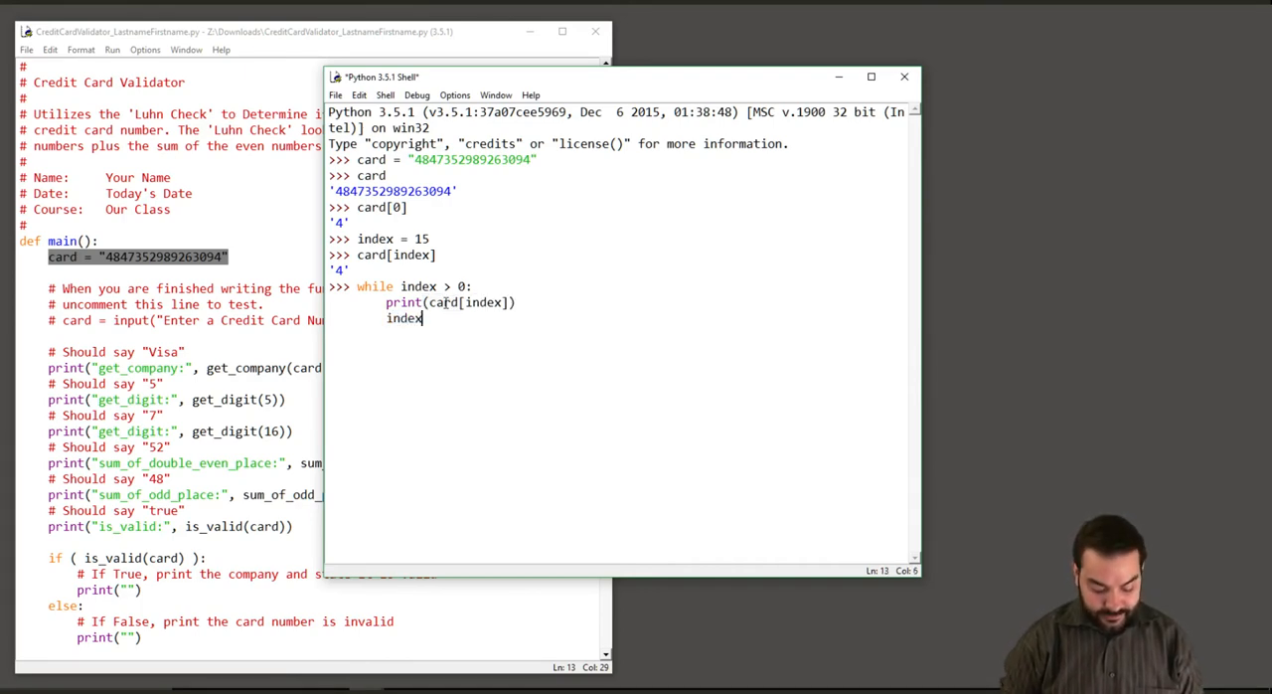
type("= index")
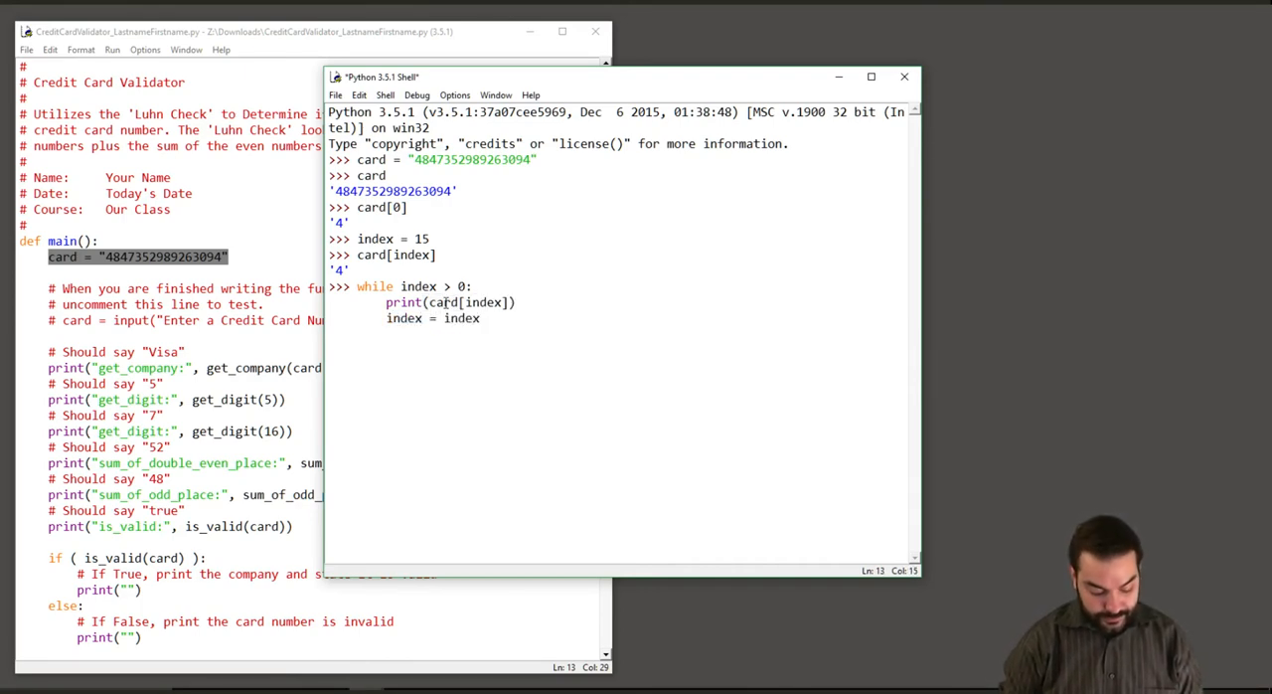
type("- 2")
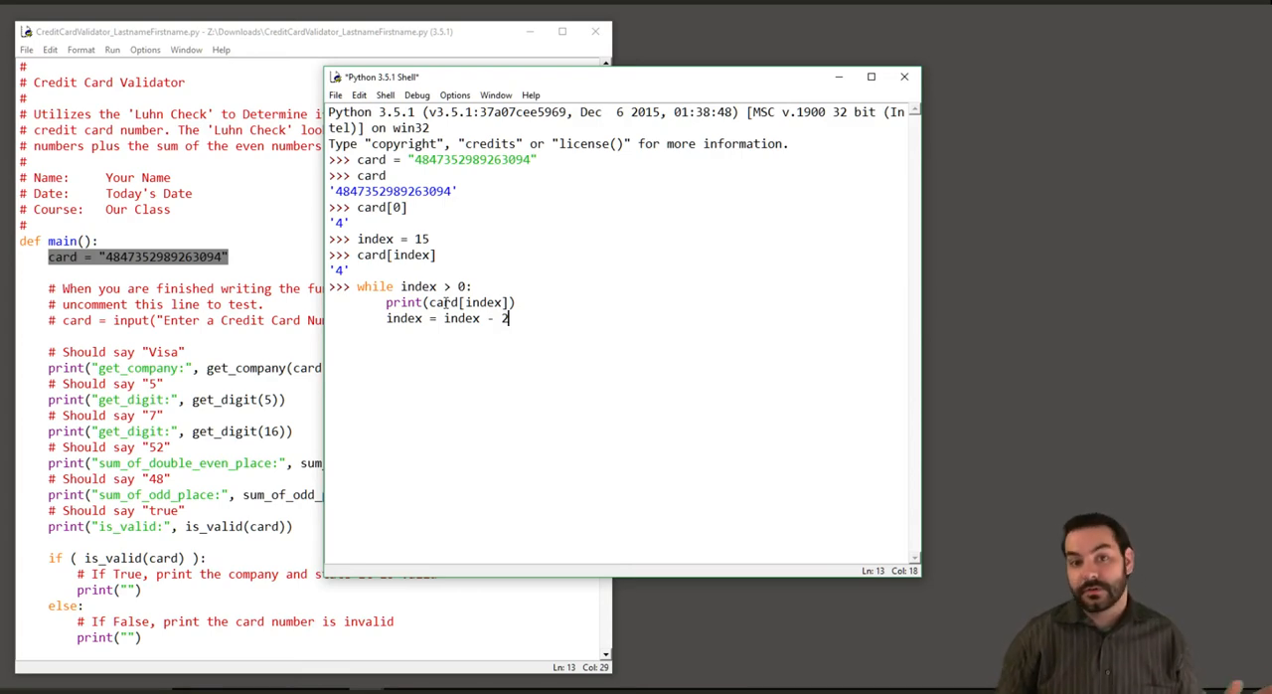
key("Return")
type("index = 1")
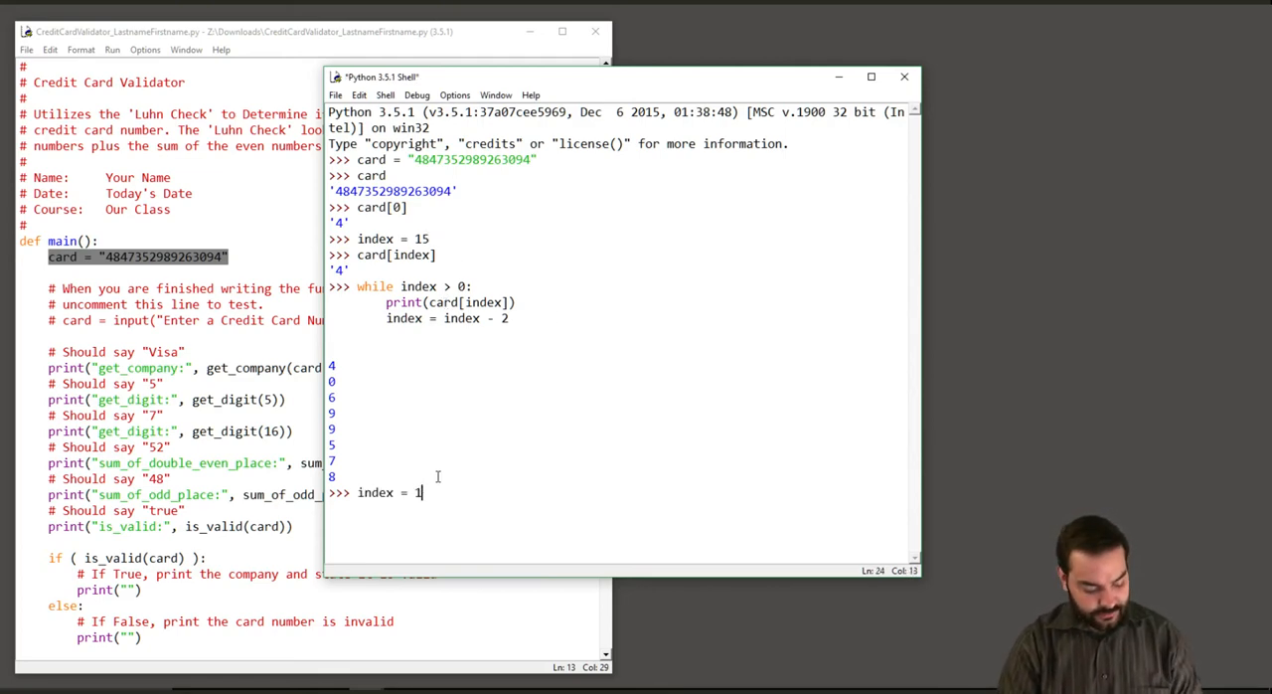
Step: Set index = 14 and rerun the while loop to print the other alternate digits
type("2")
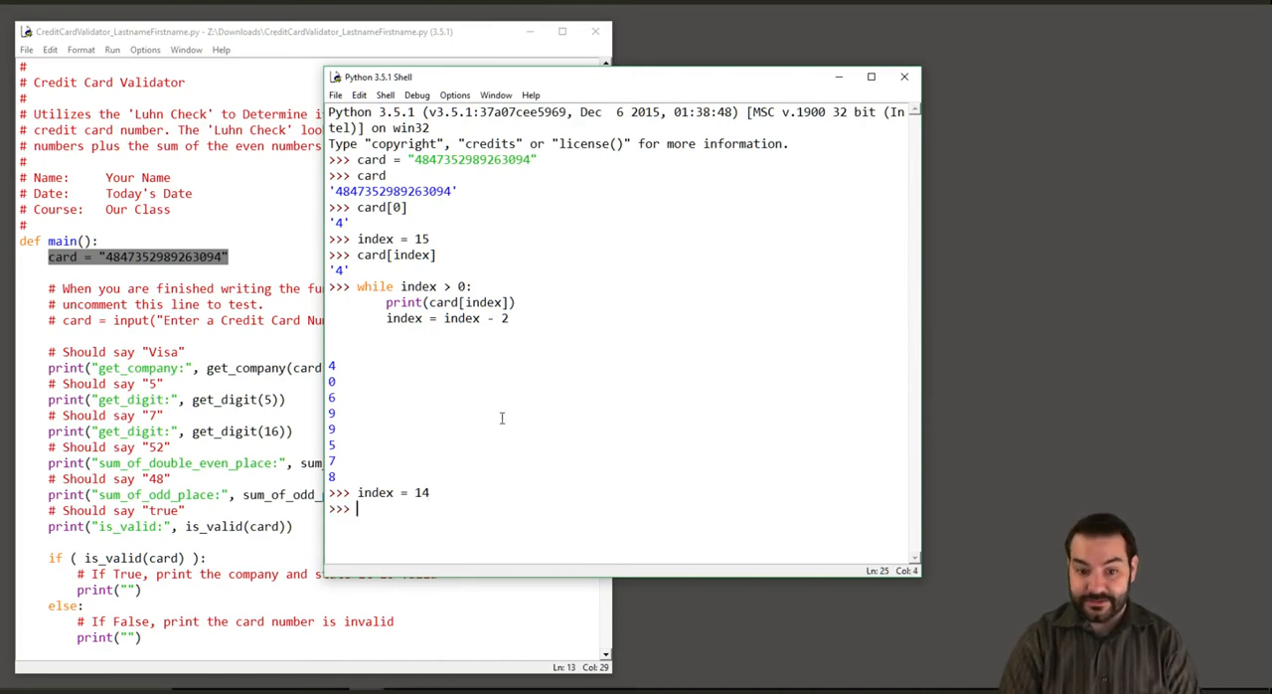
type("while index > 0:")
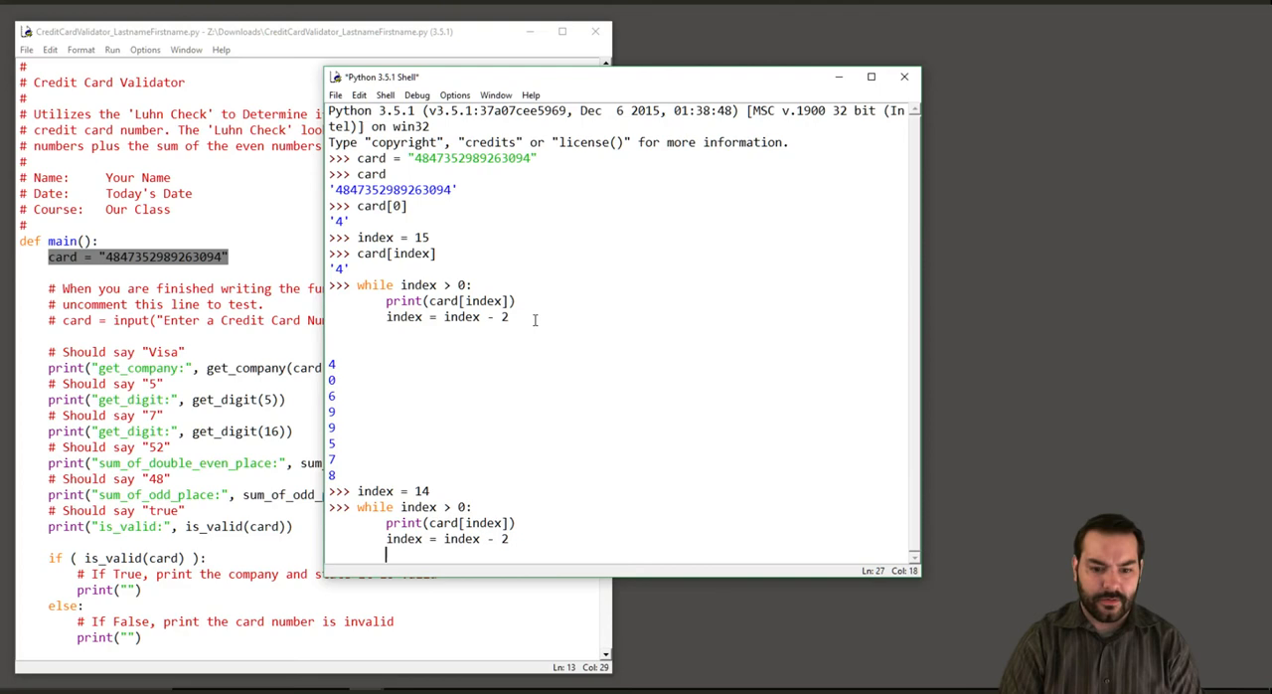
key("Return")
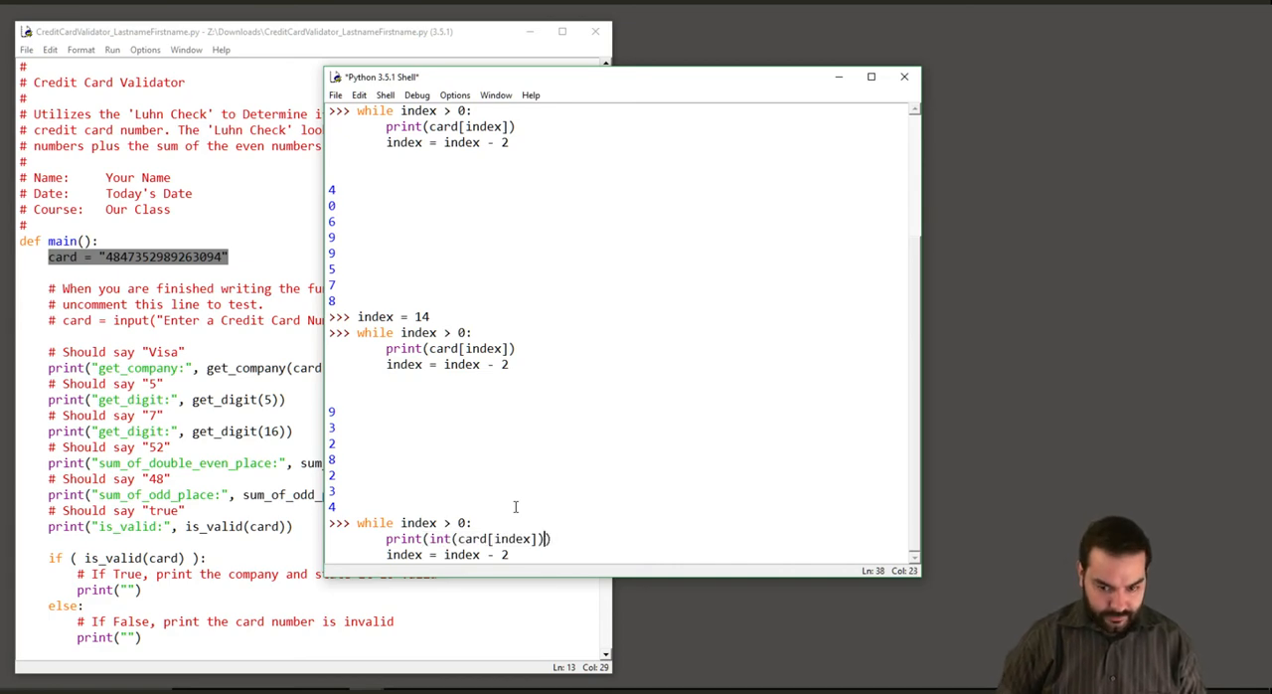
Step: Run the loop printing int(card[index])*2 for alternate digits from index 14
type("*2")
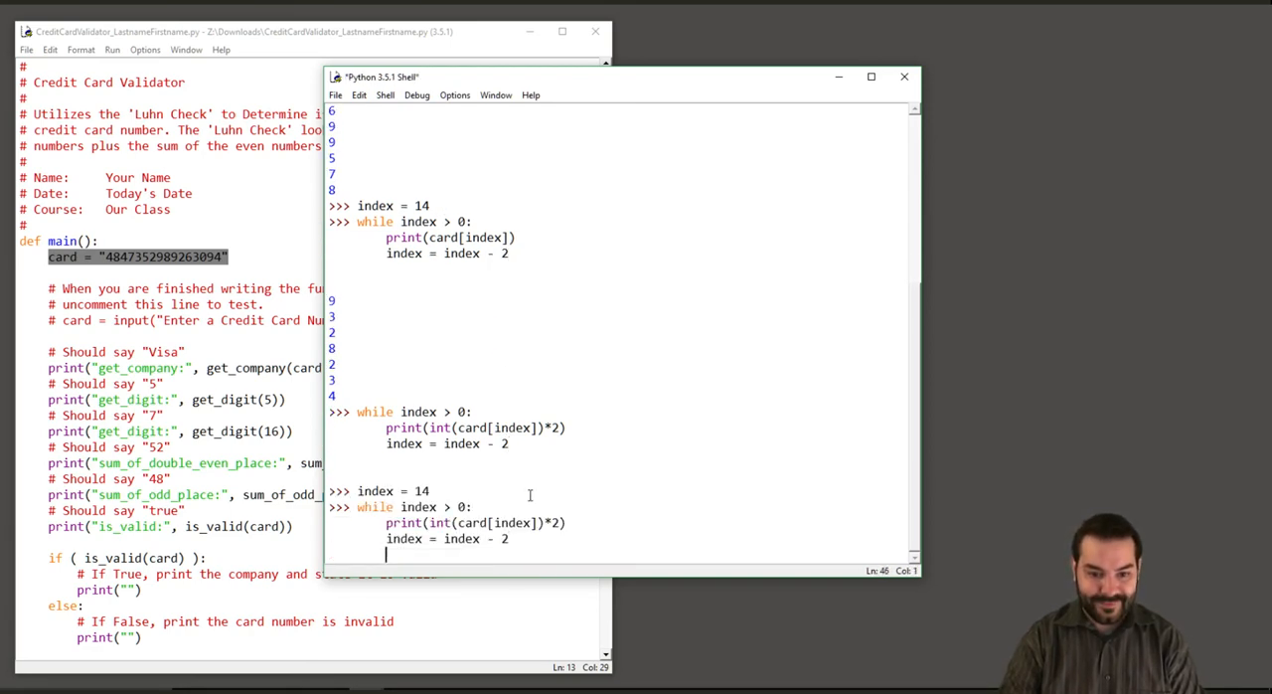
key("Return")
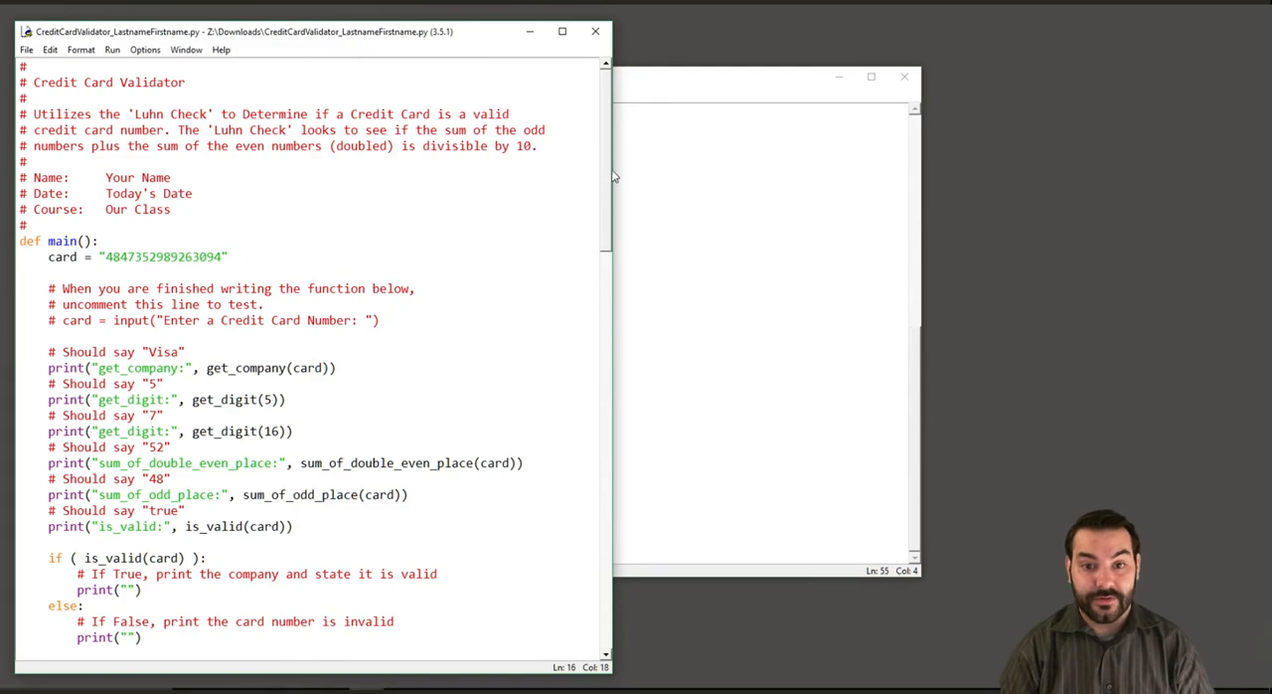
Step: Highlight Problem 5's 'String must be 13 to 16 digits' requirement in the template
scroll("down", 3)
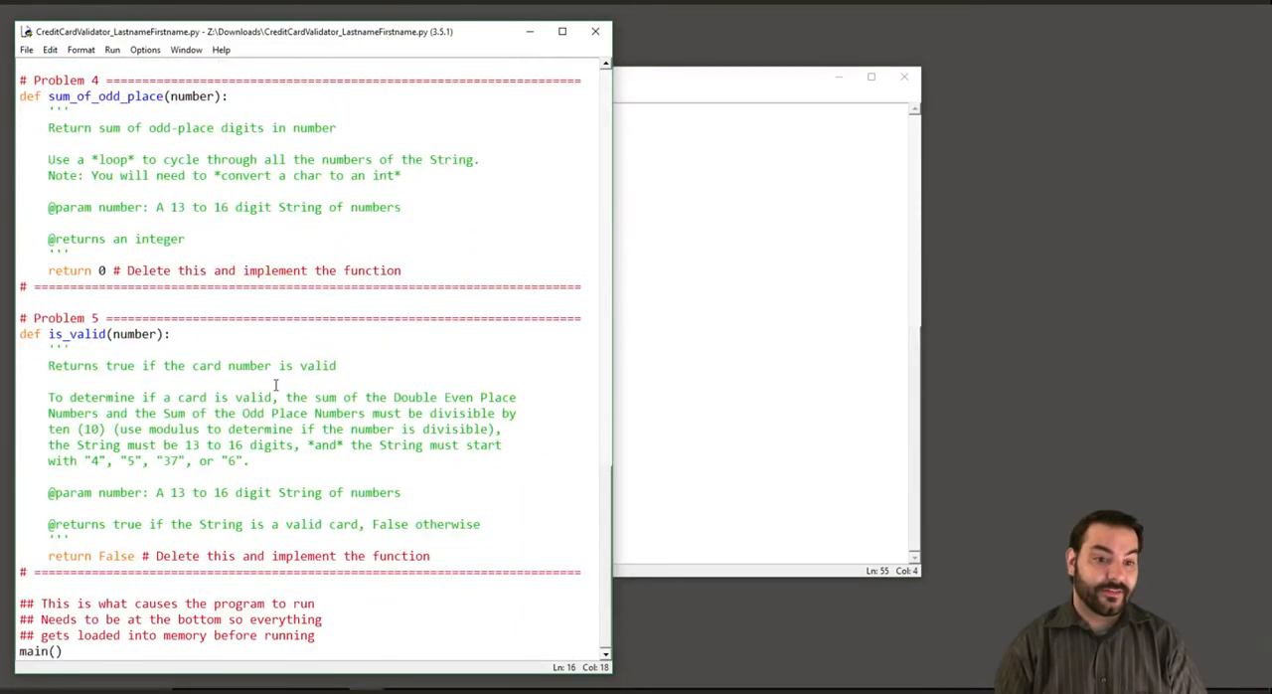
scroll("up", 3)
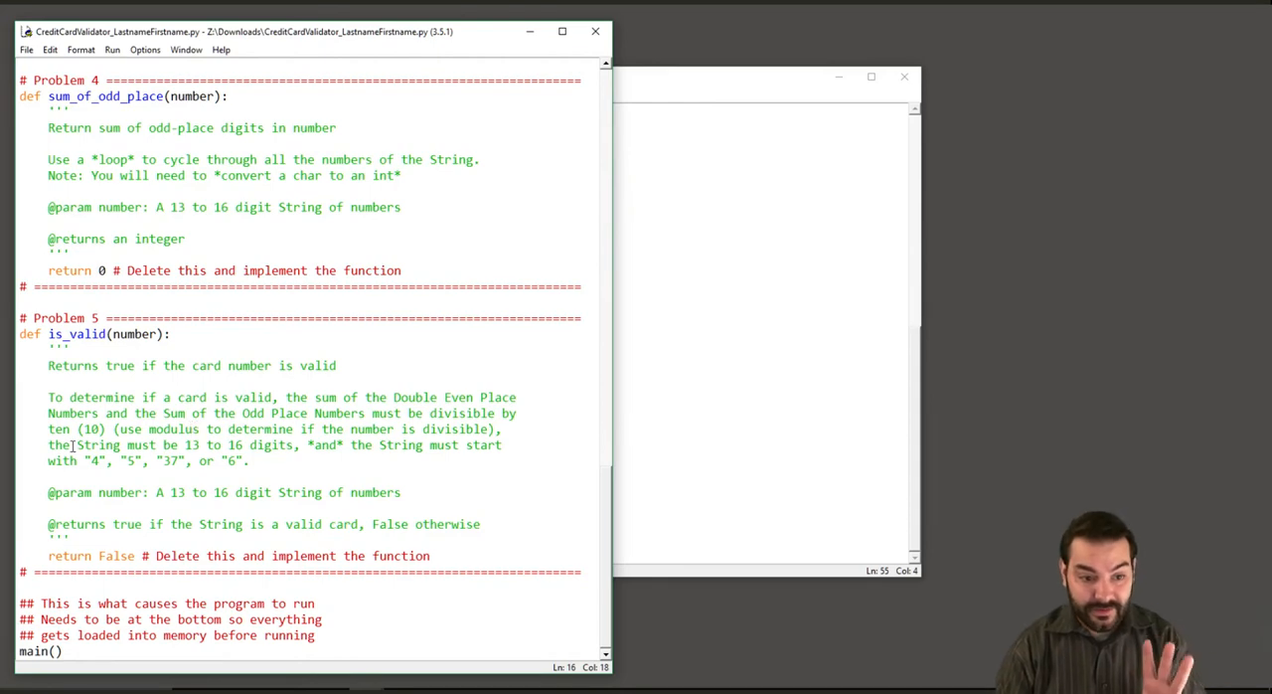
left_click_drag(75, 446, 294, 445)
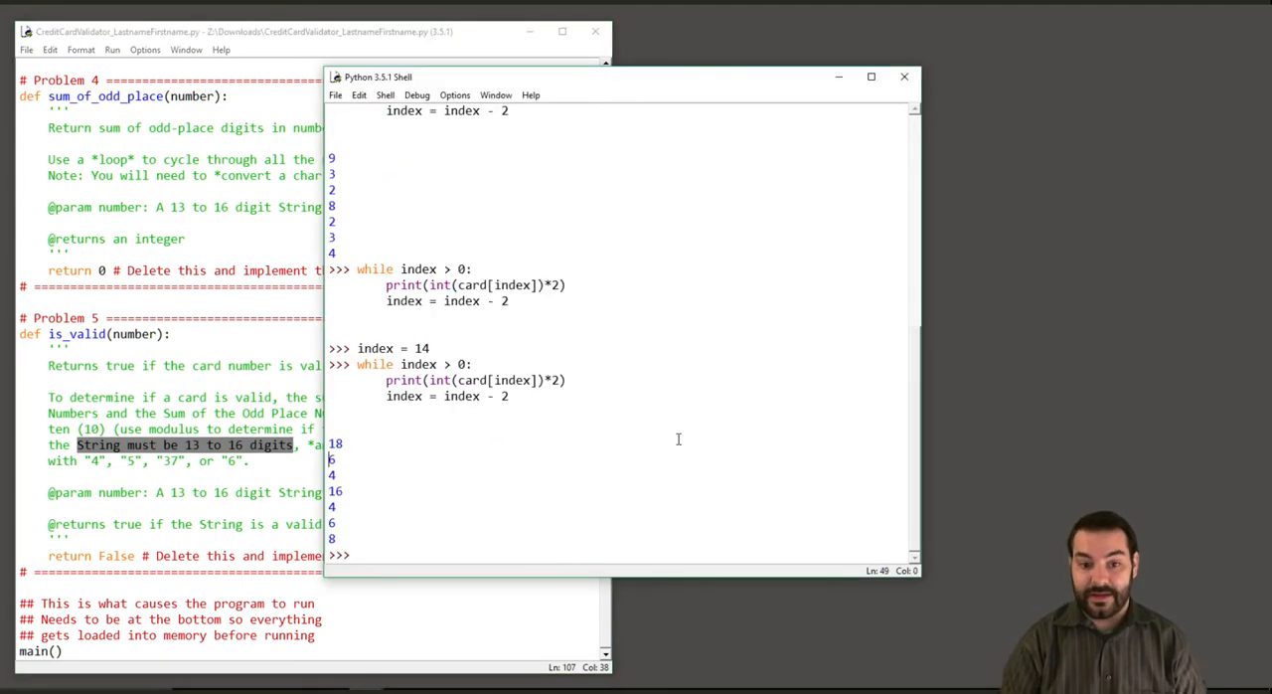
Step: Evaluate len(card) in the shell, which returns 16
left_click(457, 554)
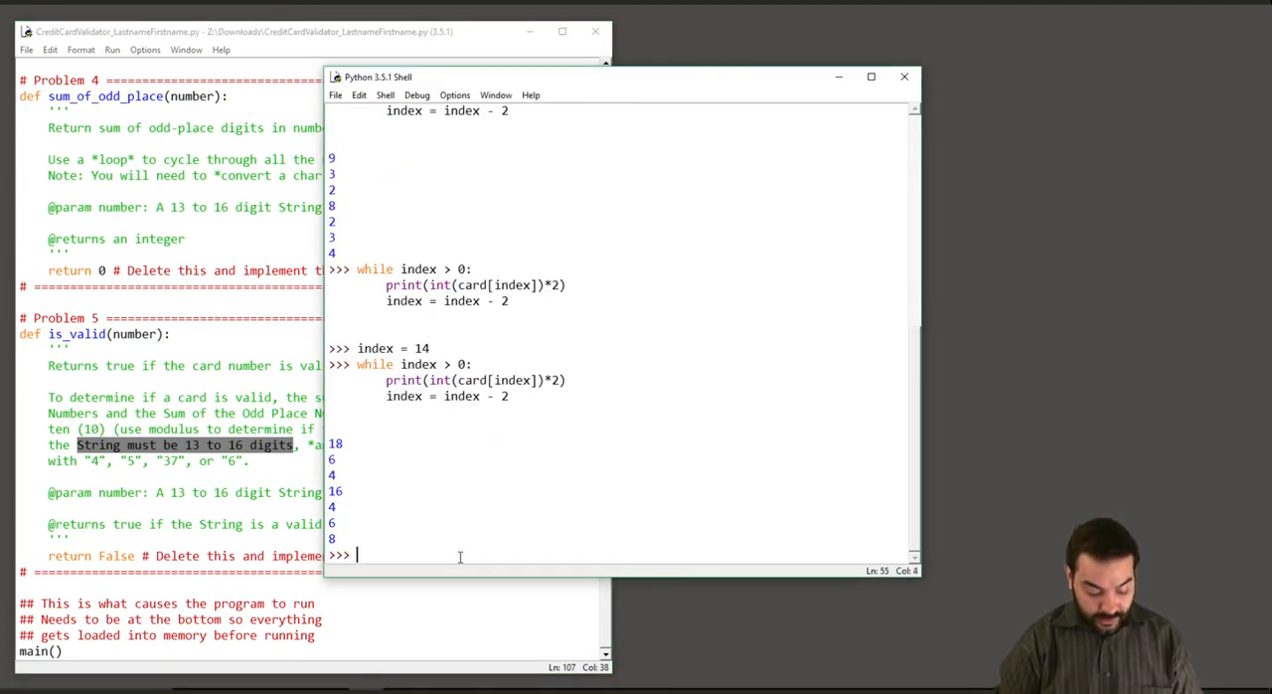
type("len(")
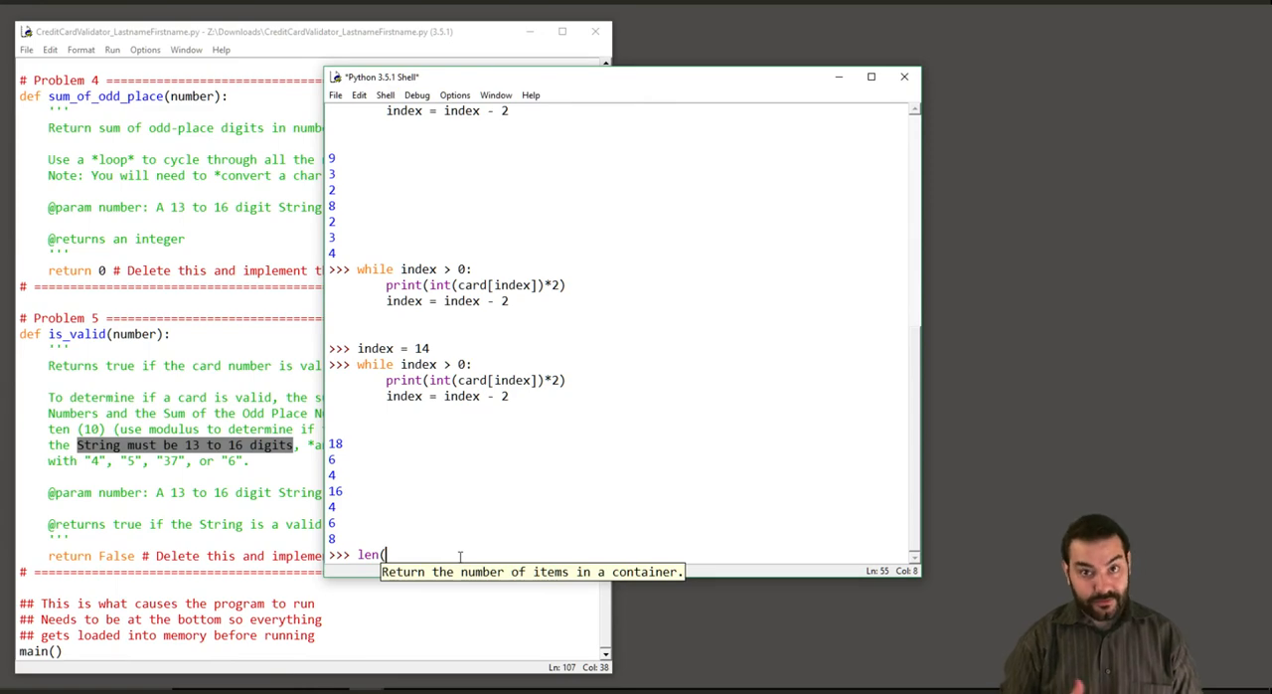
type("card")
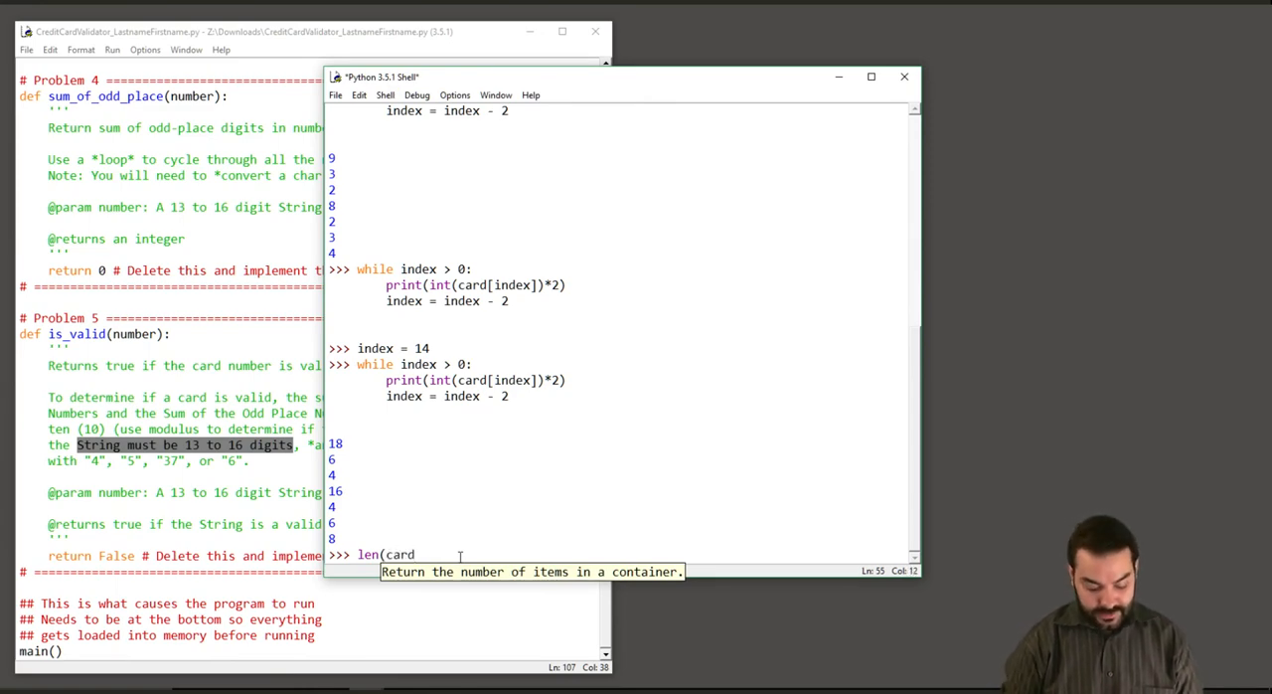
key("Return")
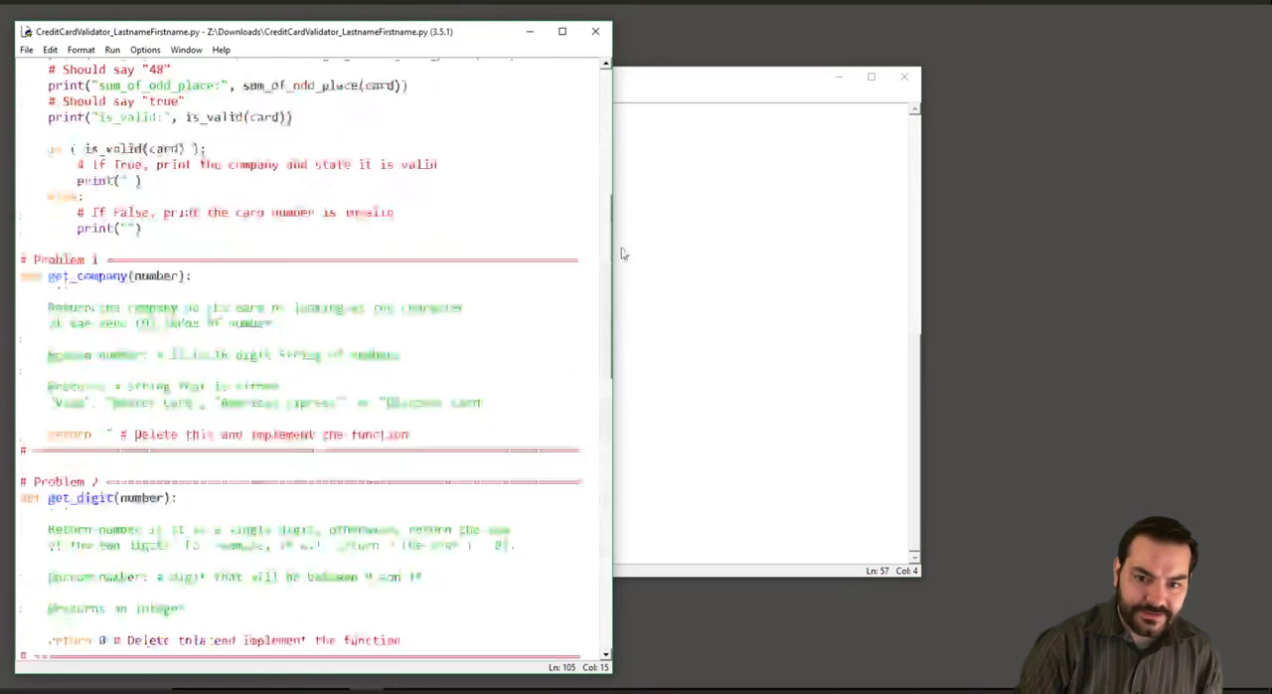
scroll("up", 3)
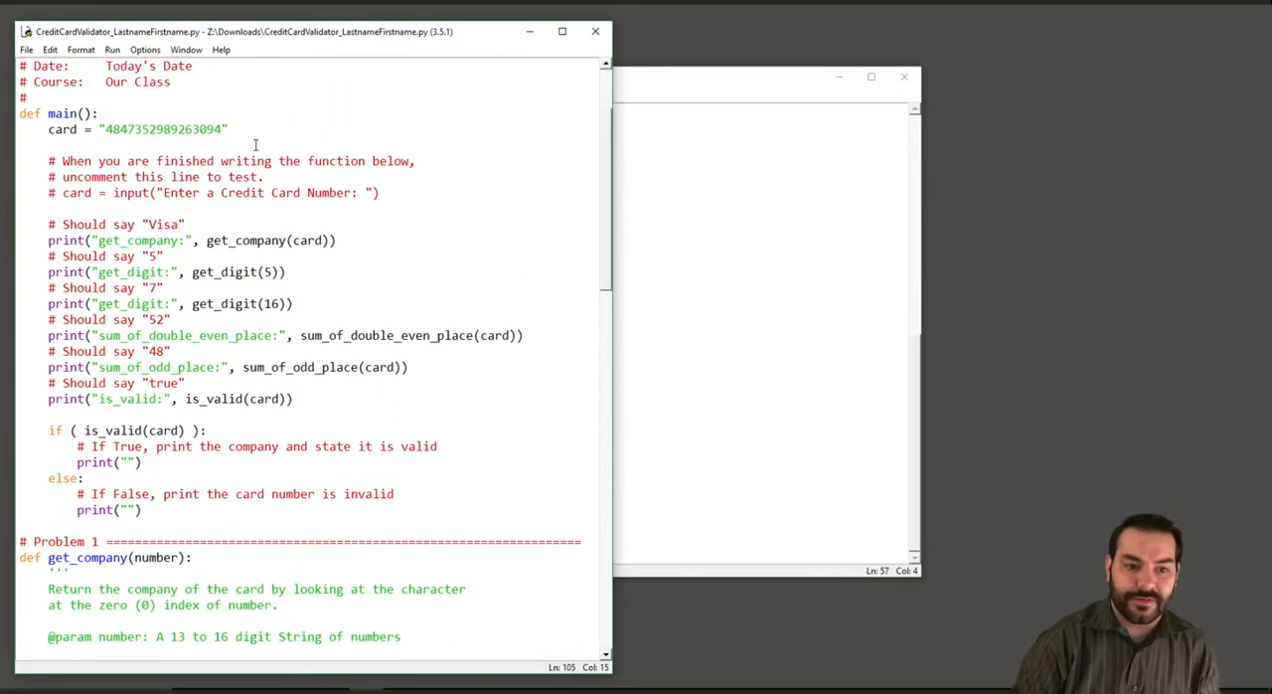
mouse_move(612, 191)
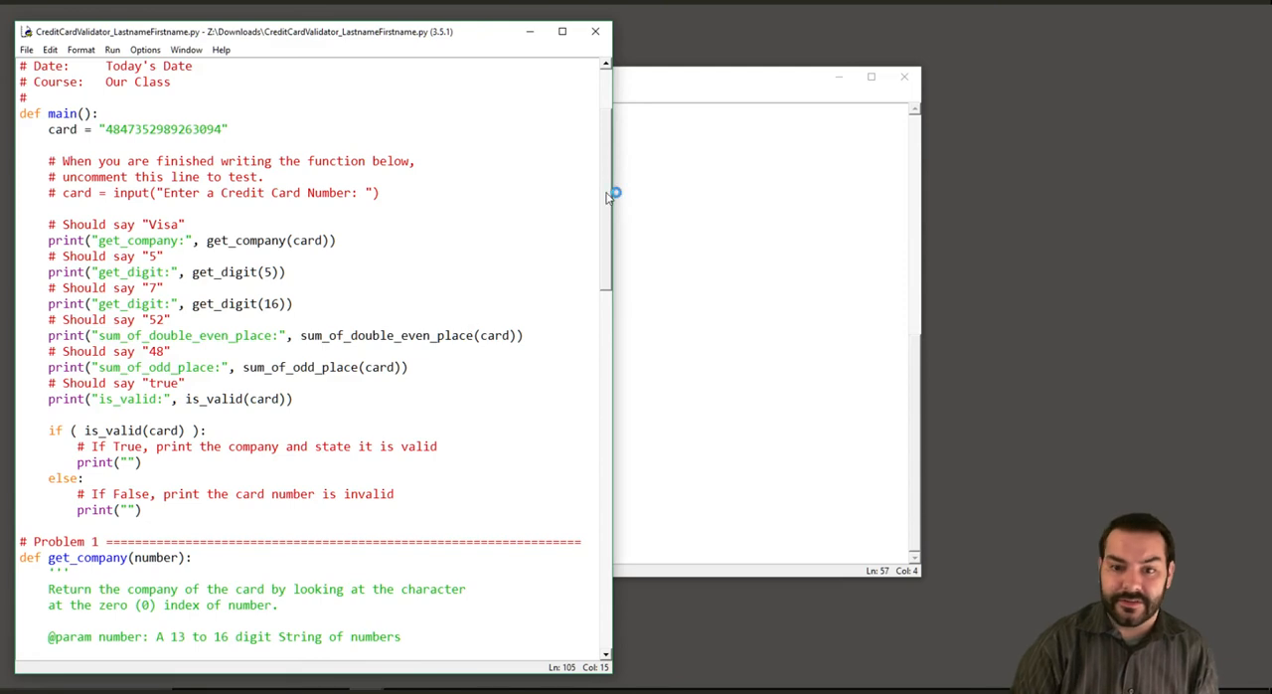
scroll("down", 3)
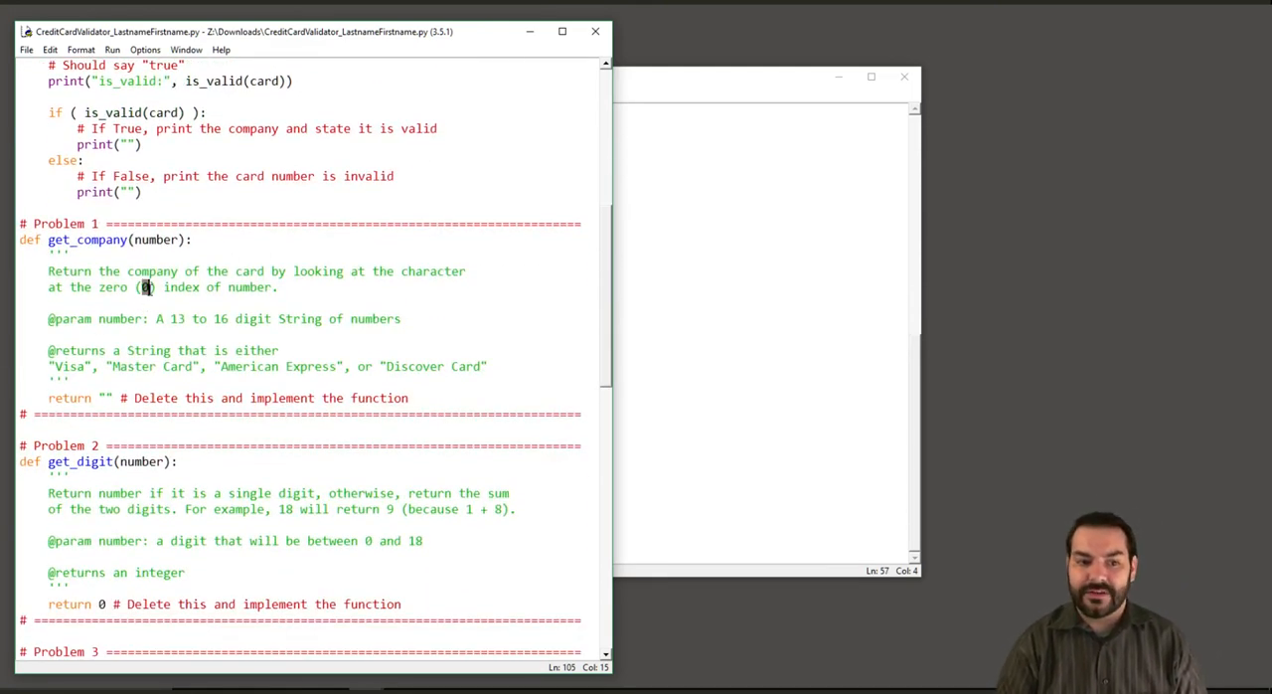
left_click(326, 330)
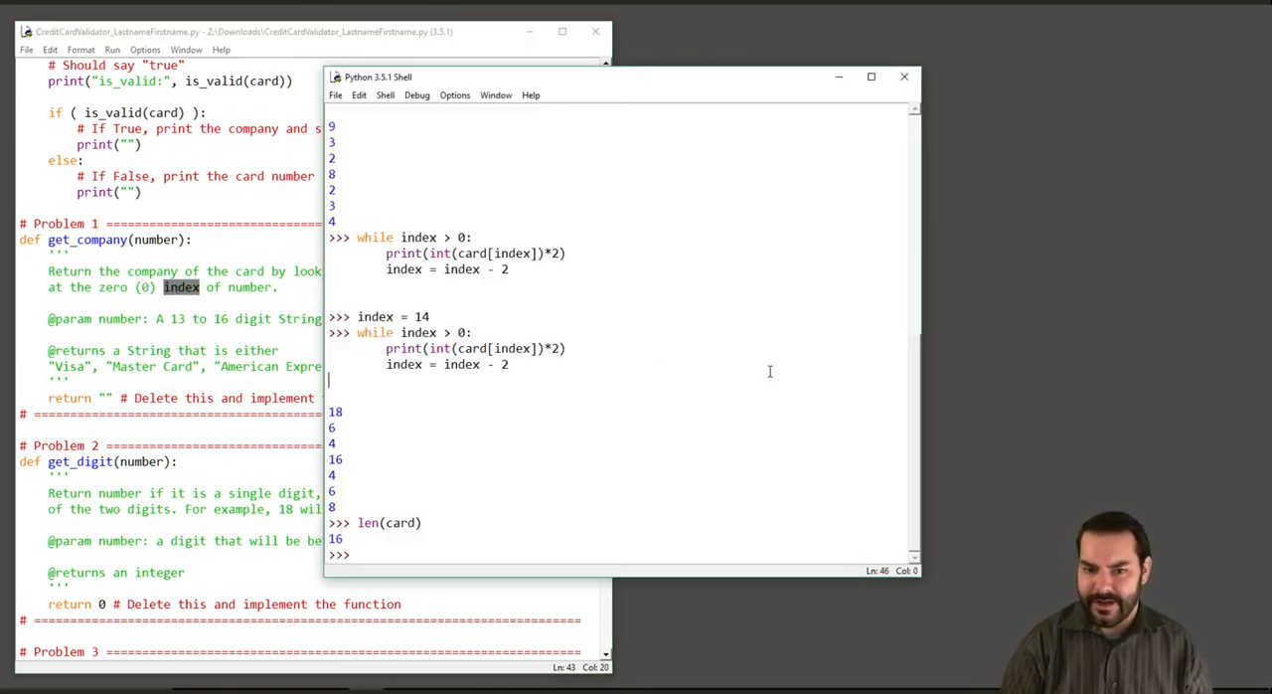
scroll("up", 3)
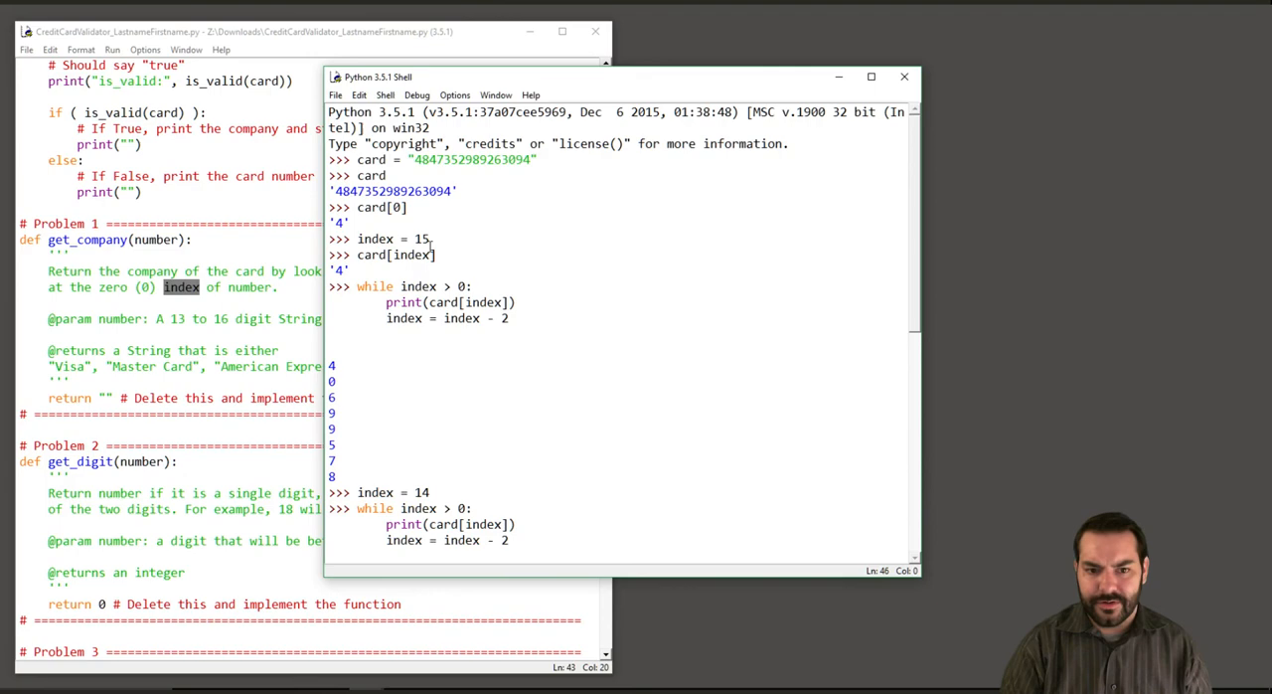
double_click(382, 207)
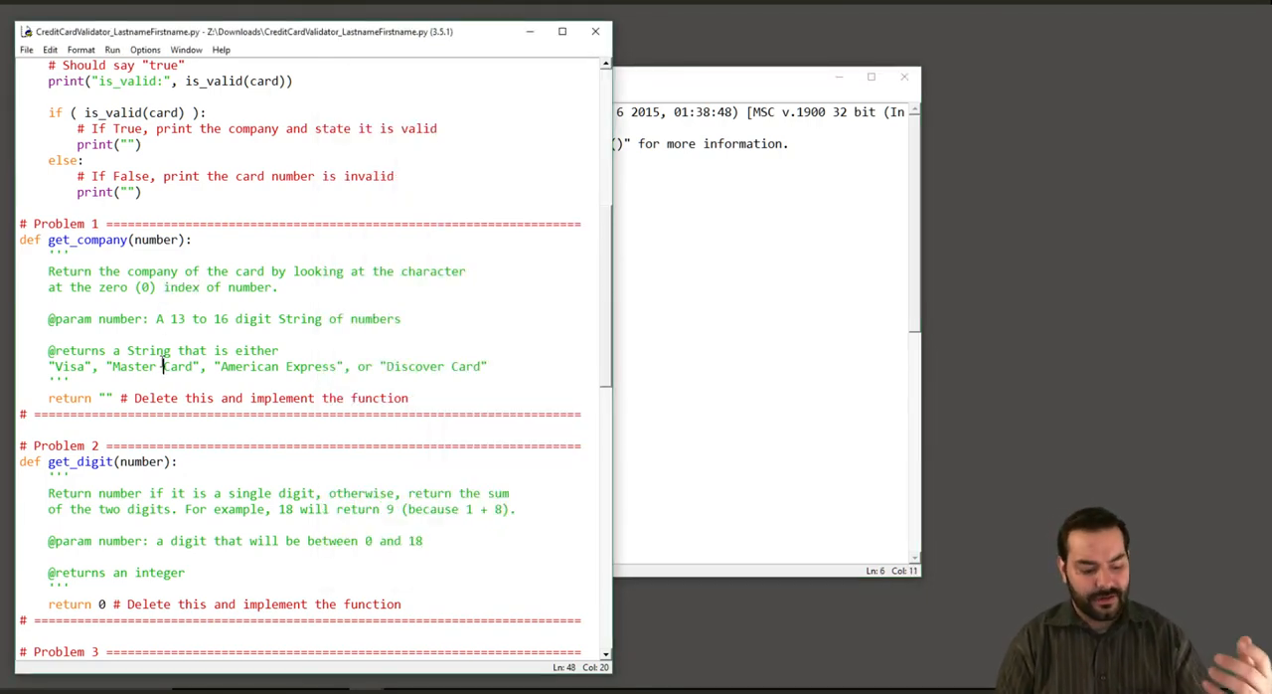
scroll("down", 3)
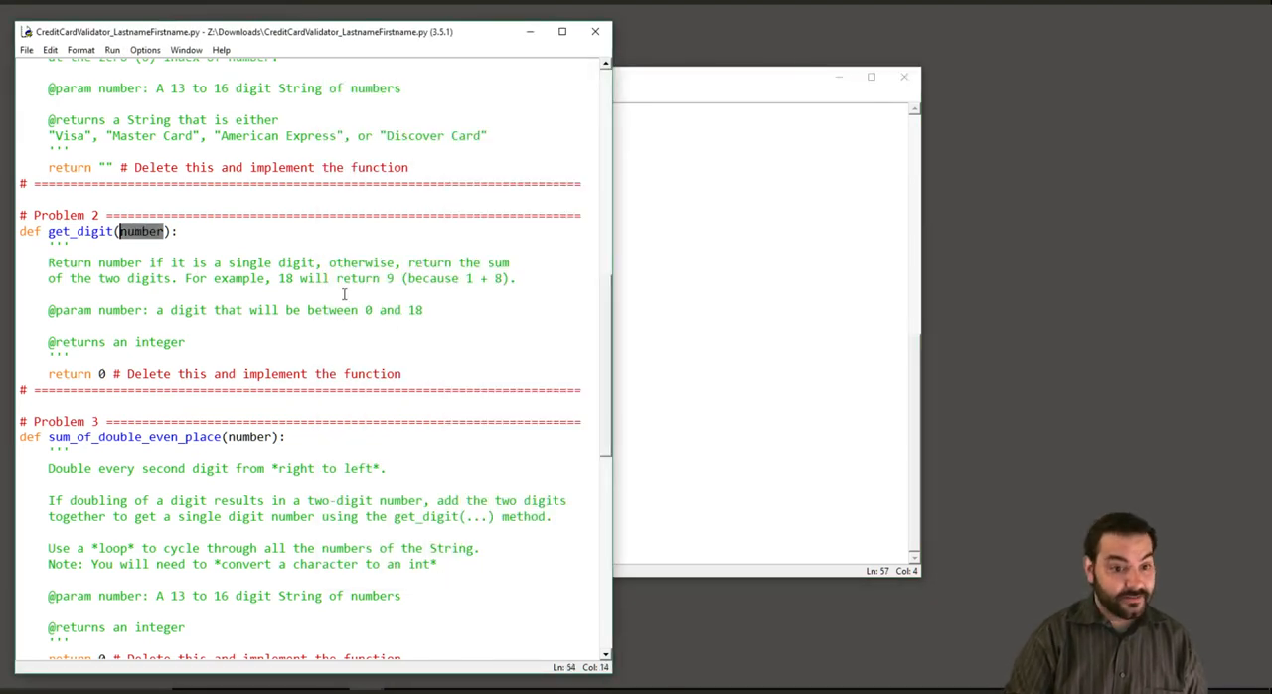
Step: Mark the 5 in main's get_digit(5) call, then scroll to Problem 3 sum_of_double_even_place
scroll("up", 3)
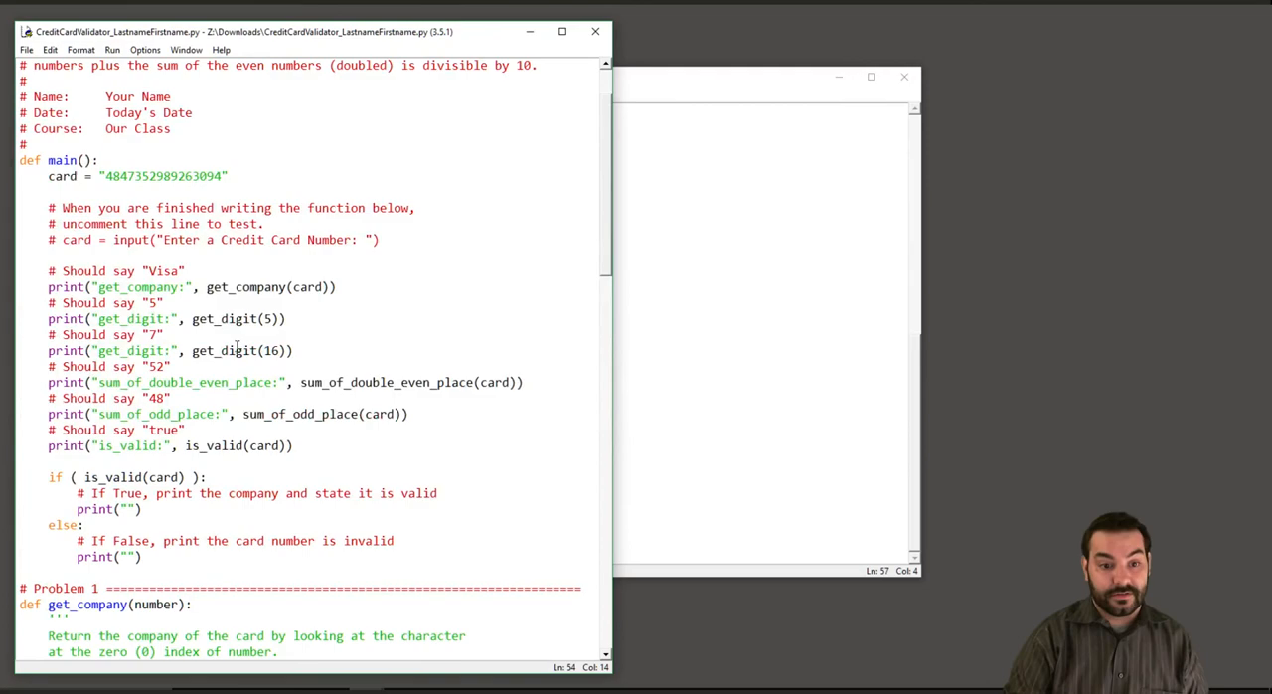
left_click(266, 318)
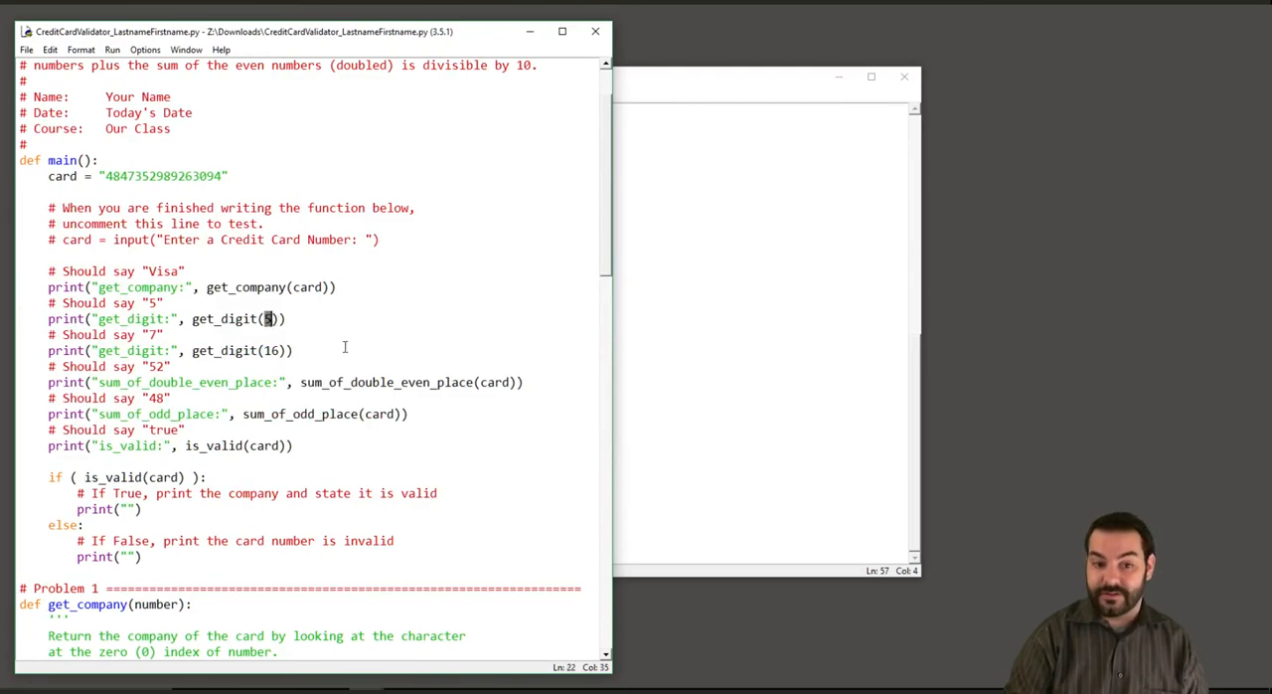
scroll("down", 3)
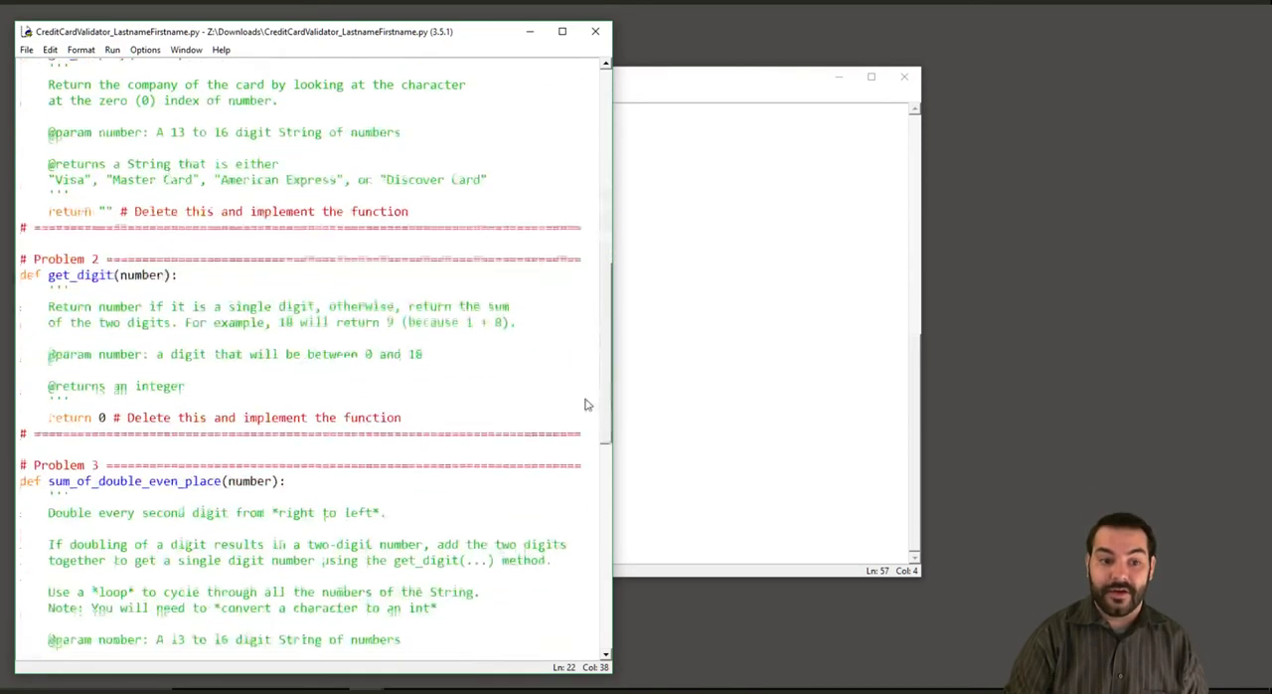
scroll("down", 3)
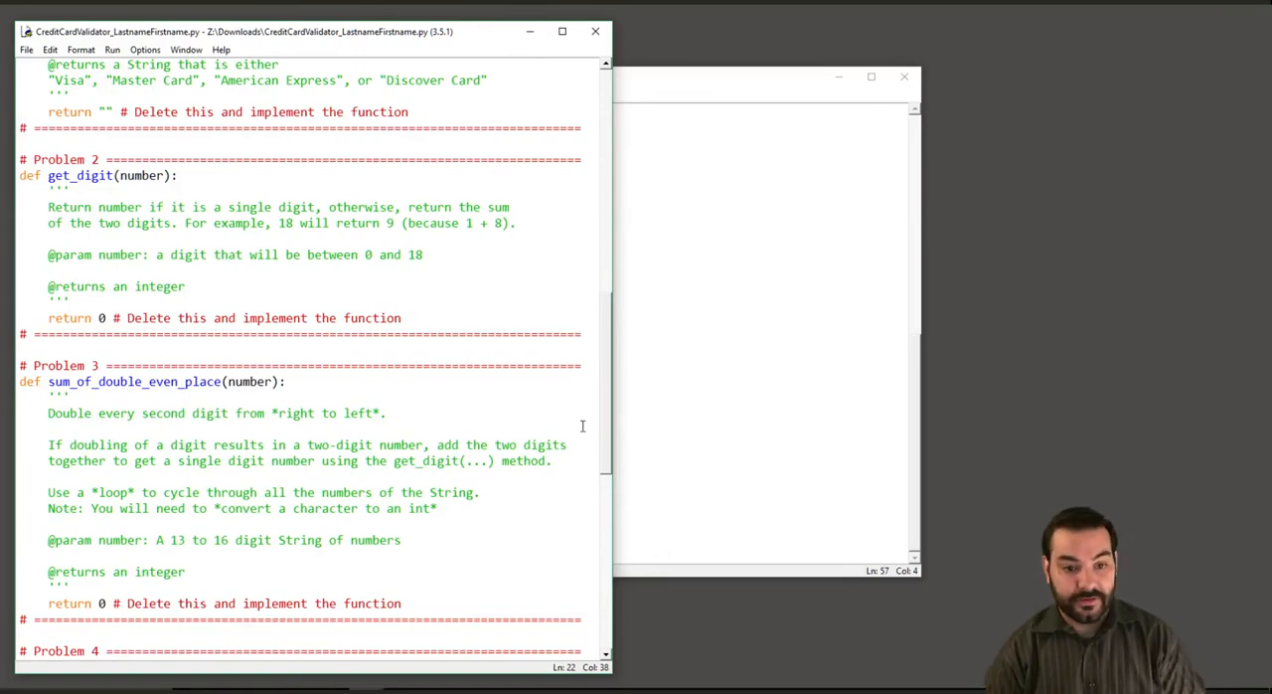
scroll("down", 3)
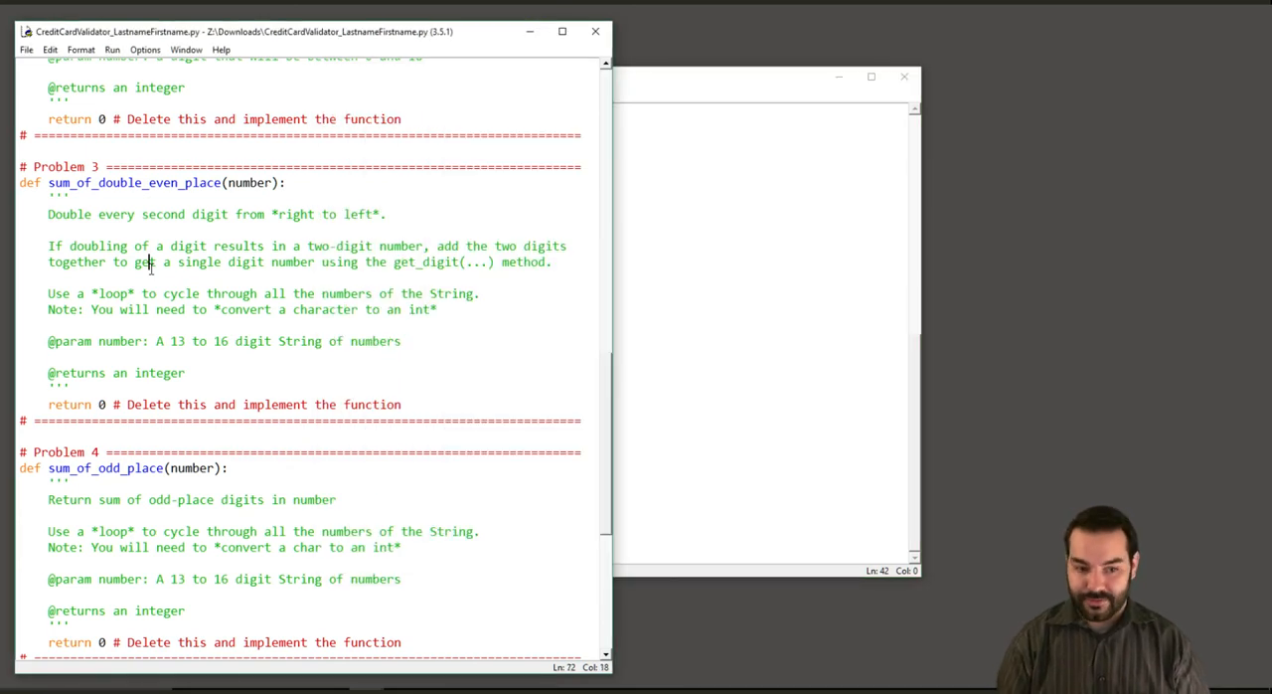
scroll("down", 3)
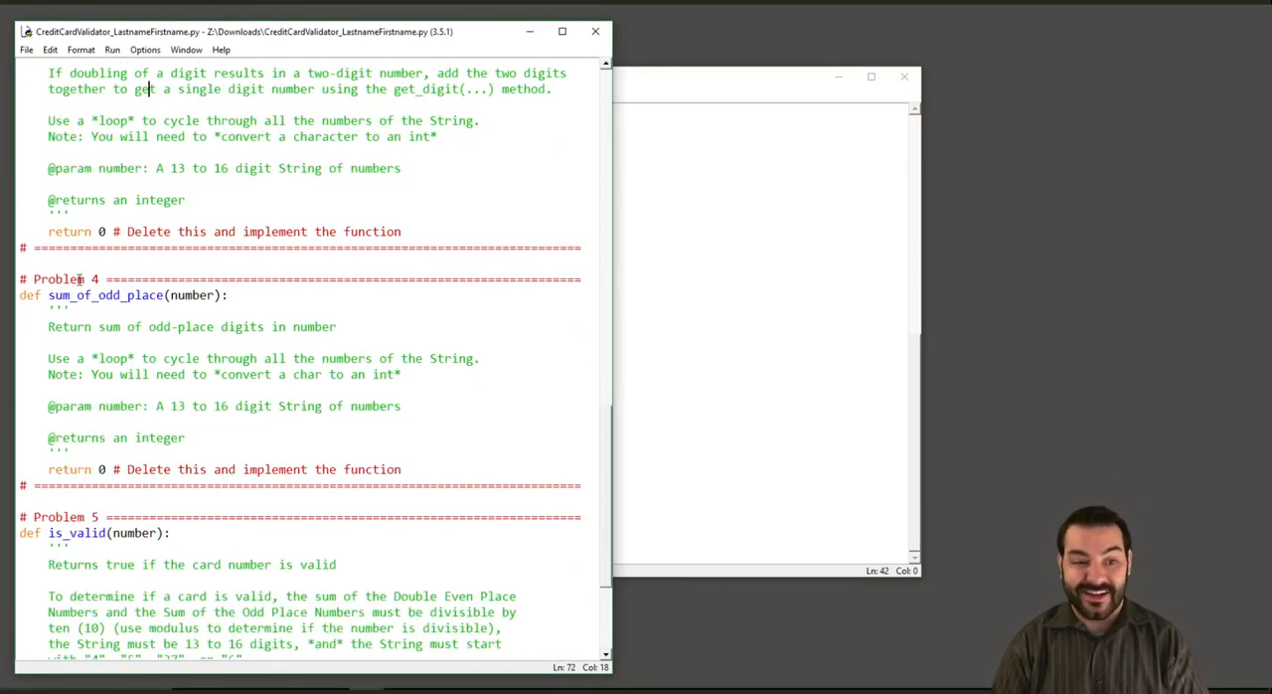
left_click_drag(50, 294, 67, 451)
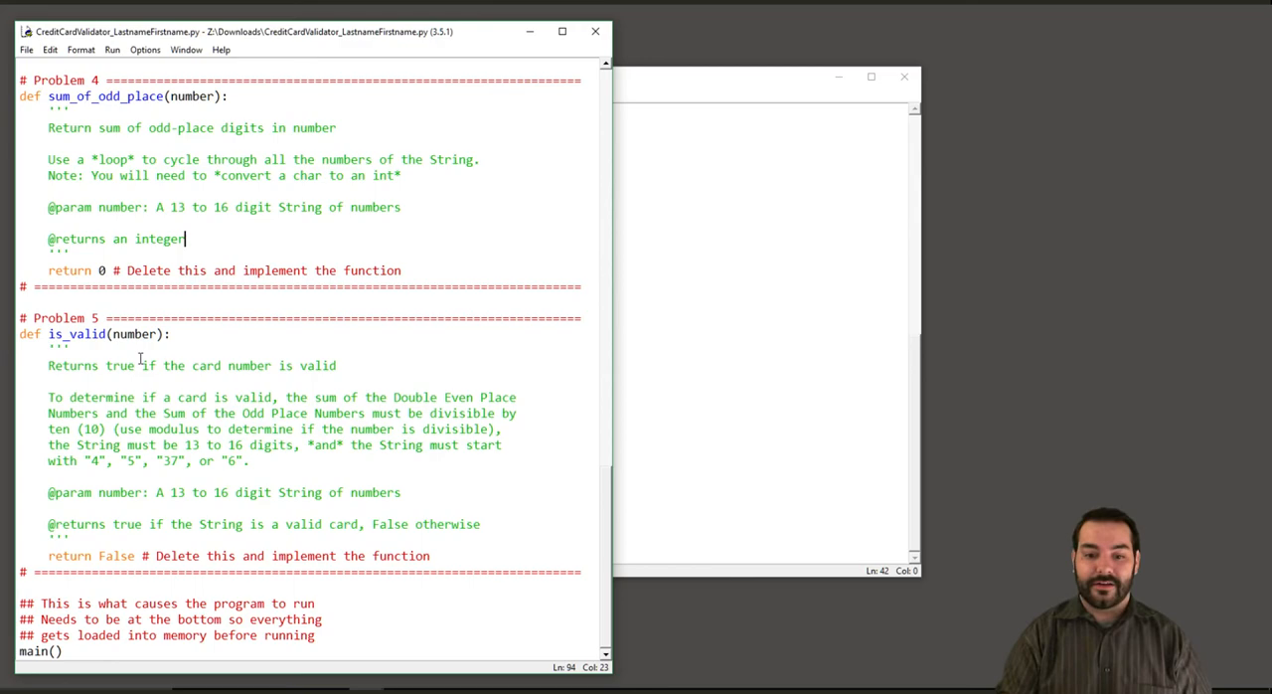
scroll("up", 3)
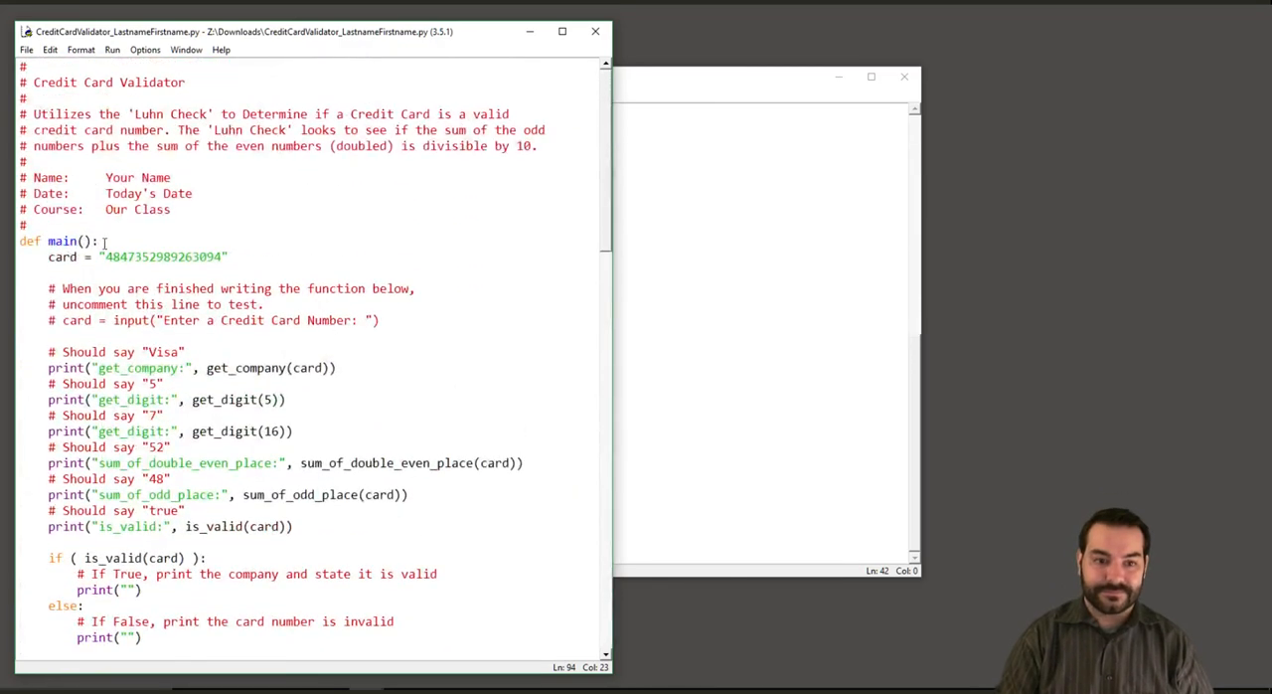
double_click(163, 257)
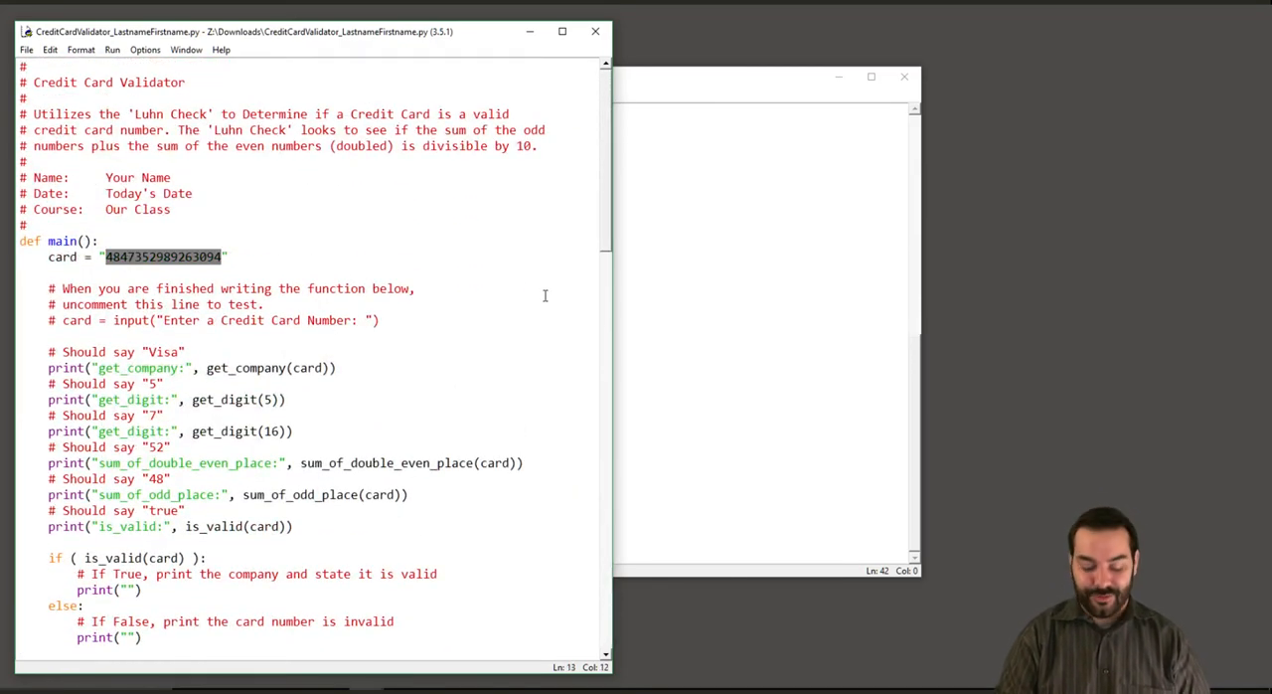